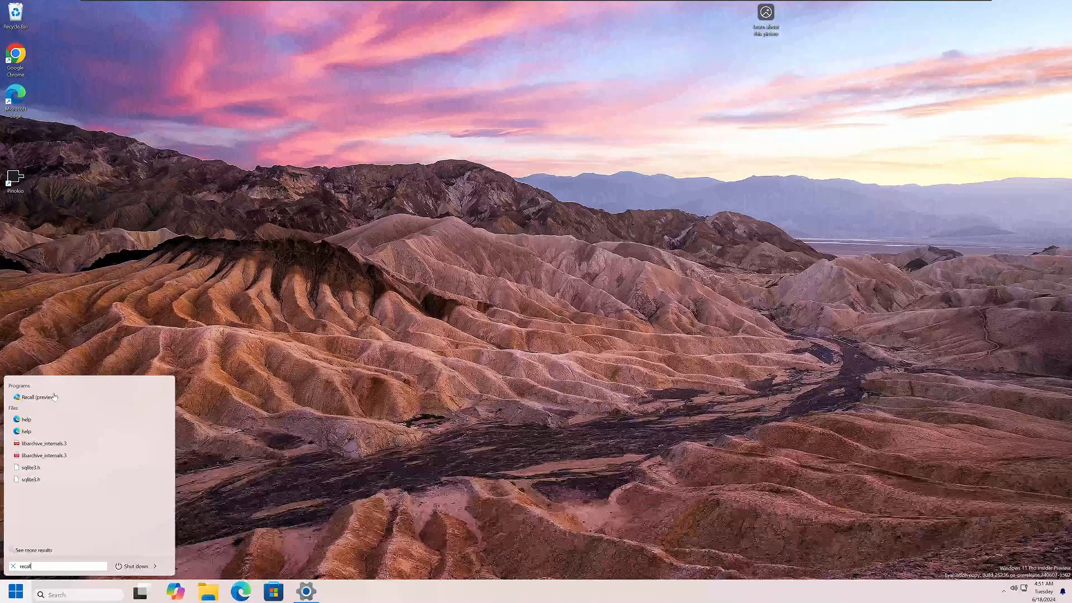
pyautogui.moveTo(52, 410)
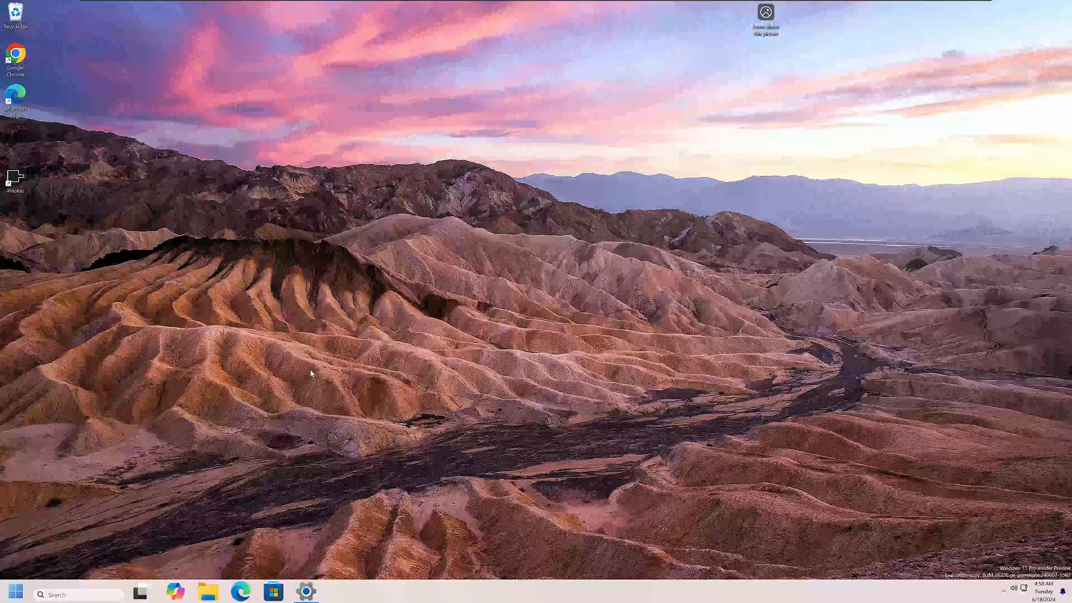
pyautogui.moveTo(433, 301)
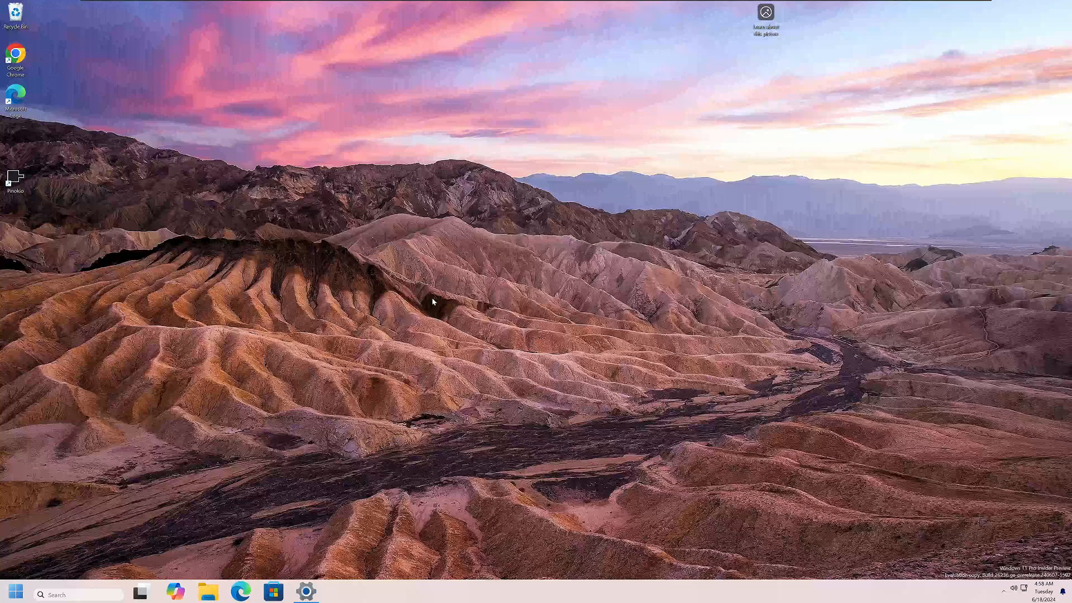
pyautogui.moveTo(199, 420)
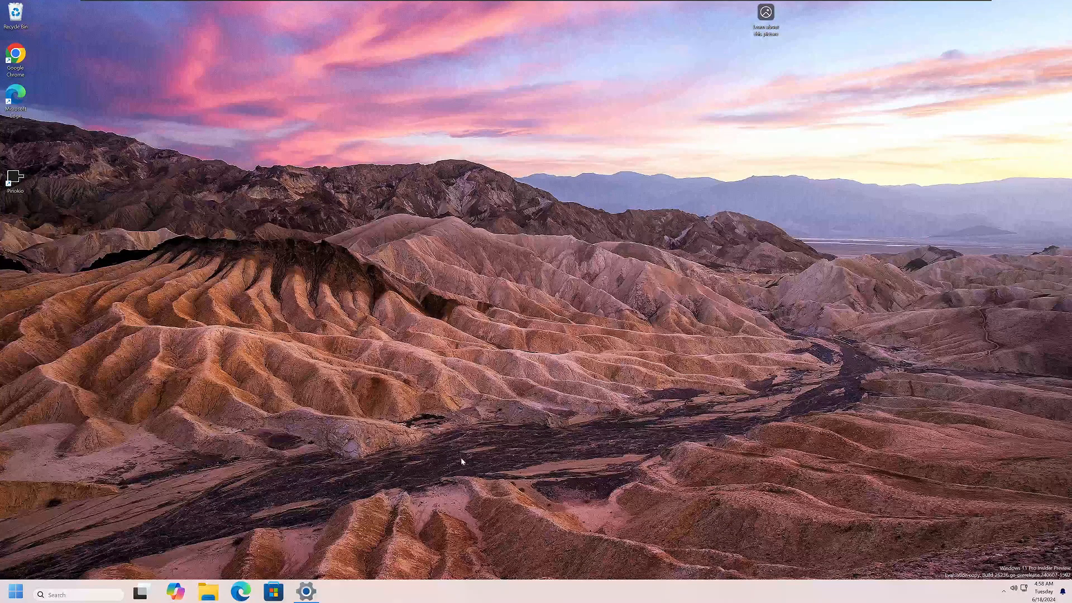
pyautogui.moveTo(474, 494)
pyautogui.write('recall')
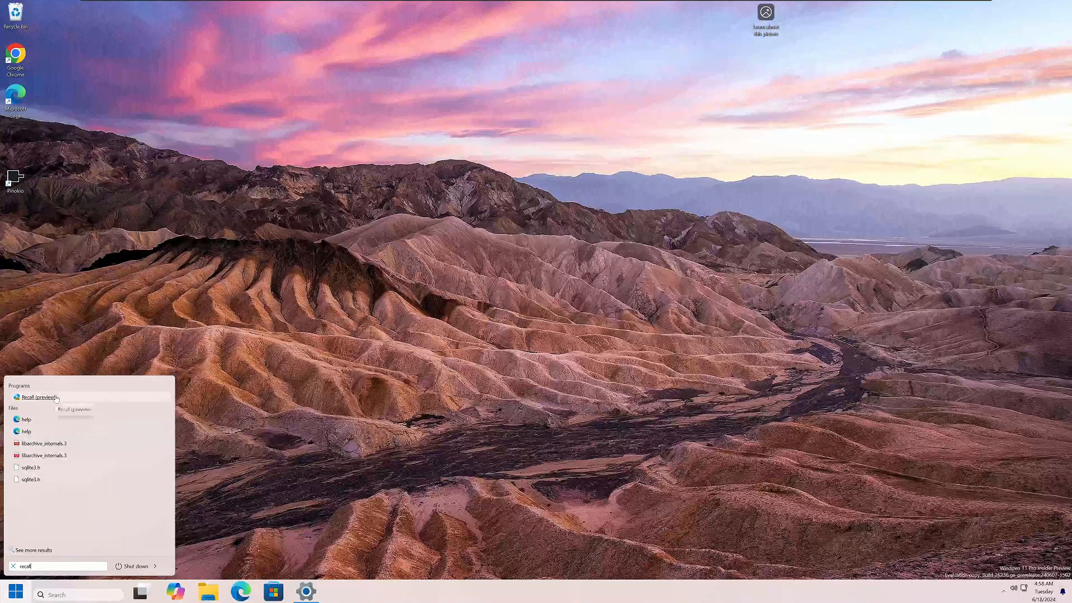
pyautogui.moveTo(41, 397)
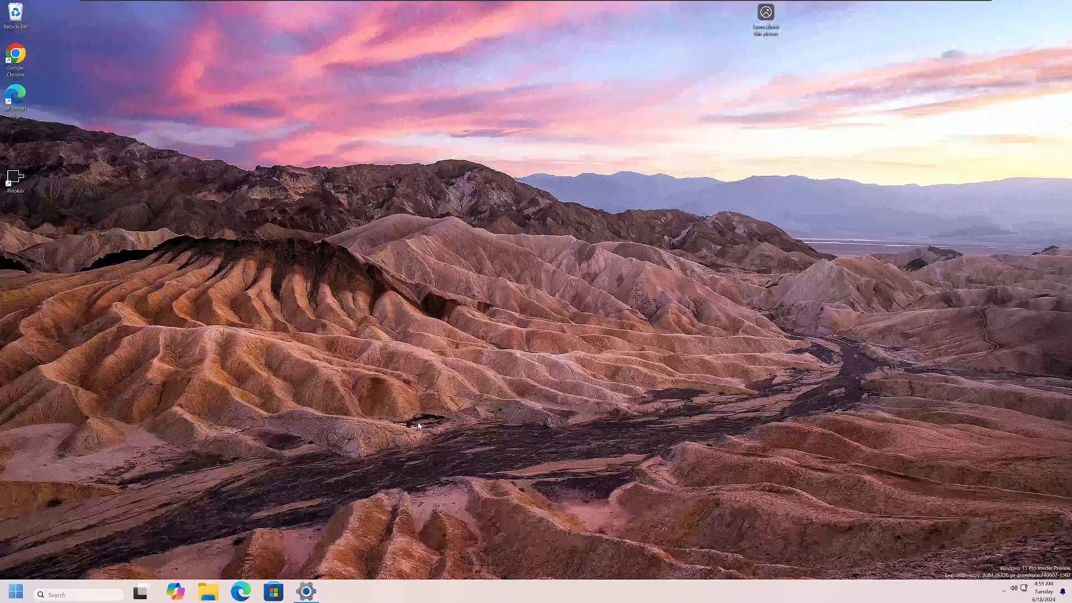
pyautogui.moveTo(622, 399)
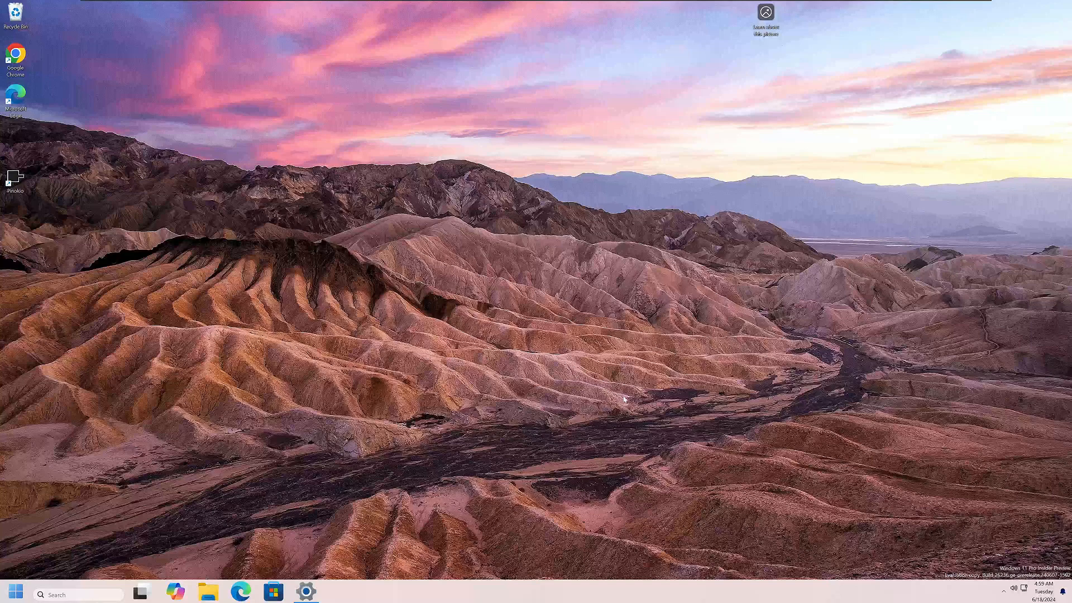
# - Search the Start menu for 'recall' to confirm Recall (preview) is installed
pyautogui.click(16, 591)
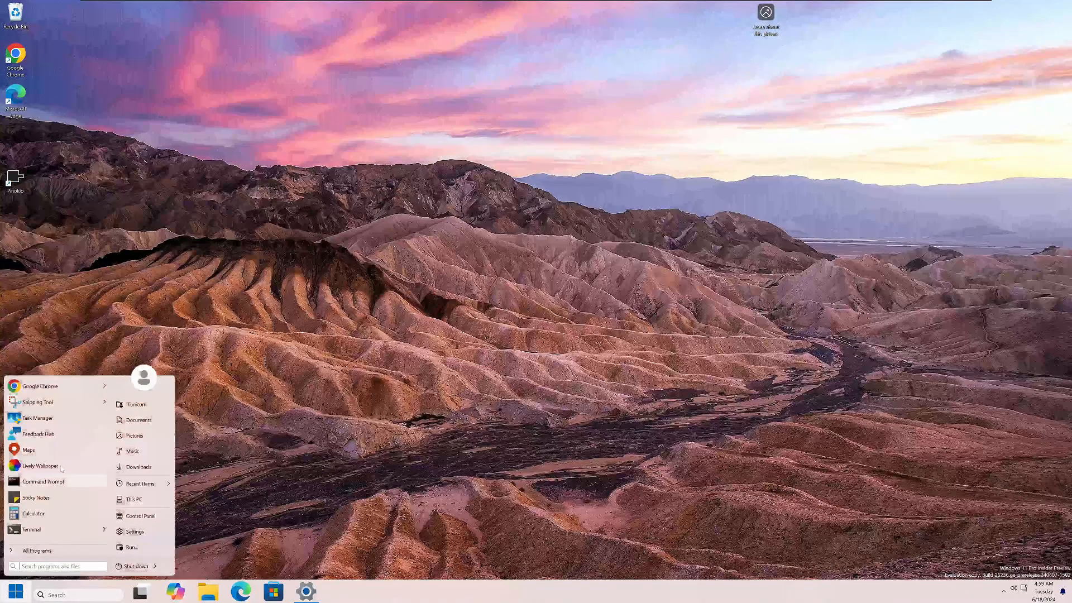
pyautogui.write('reqs')
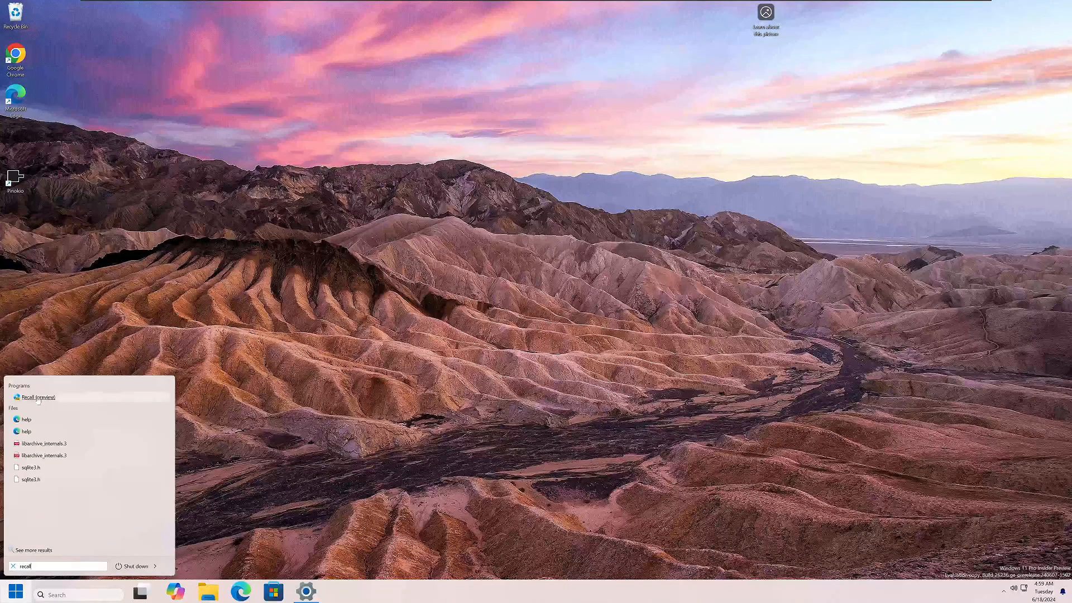
pyautogui.moveTo(37, 397)
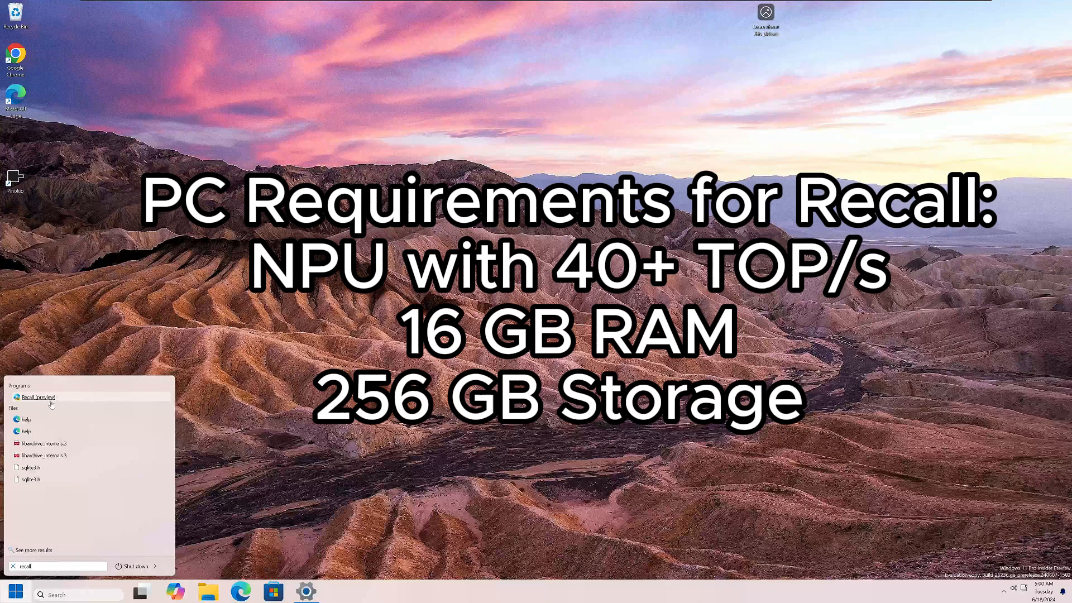
pyautogui.moveTo(73, 401)
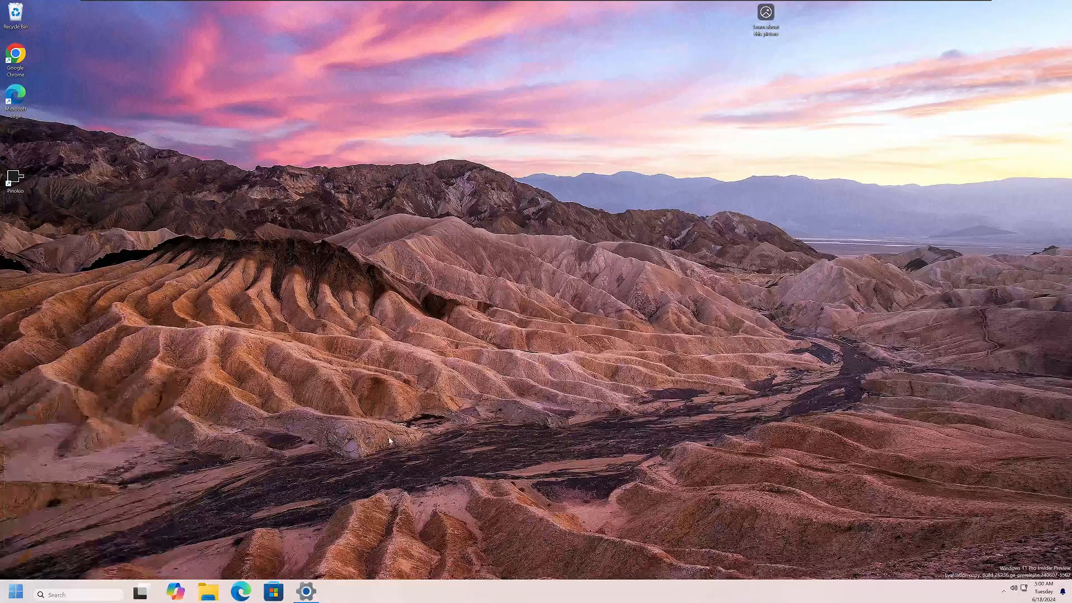
pyautogui.moveTo(306, 592)
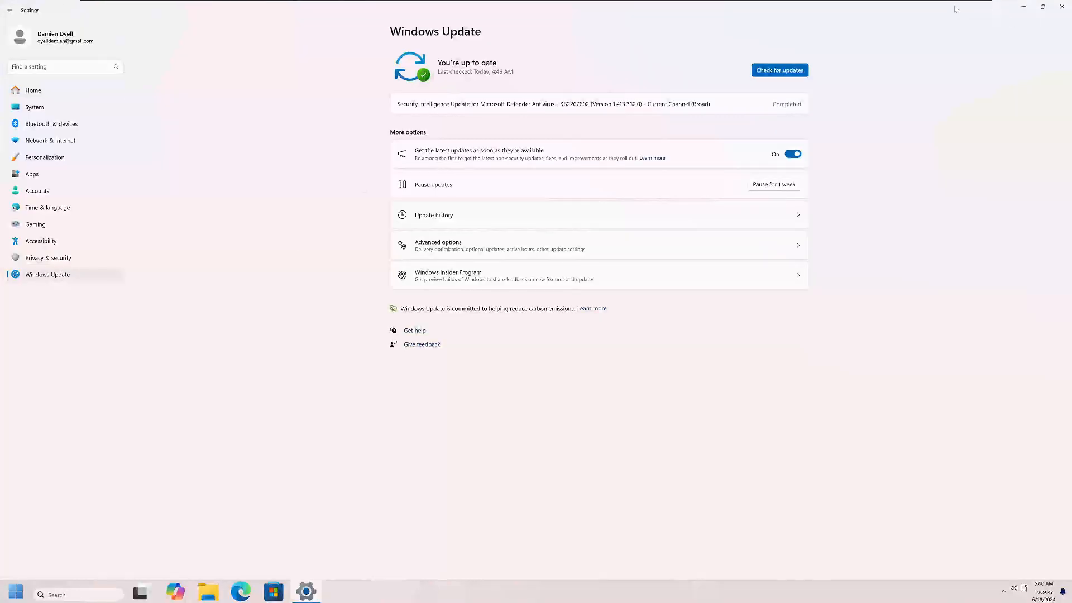
# - Restore the Settings window and go to Privacy & security > Screenshots and screen recording
pyautogui.click(1042, 7)
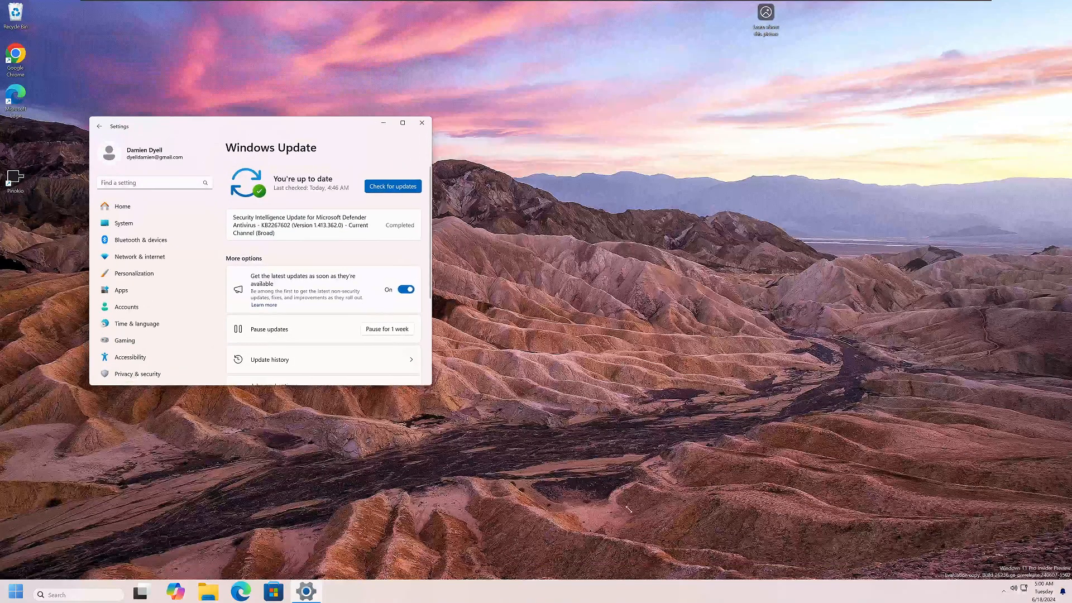
pyautogui.click(402, 122)
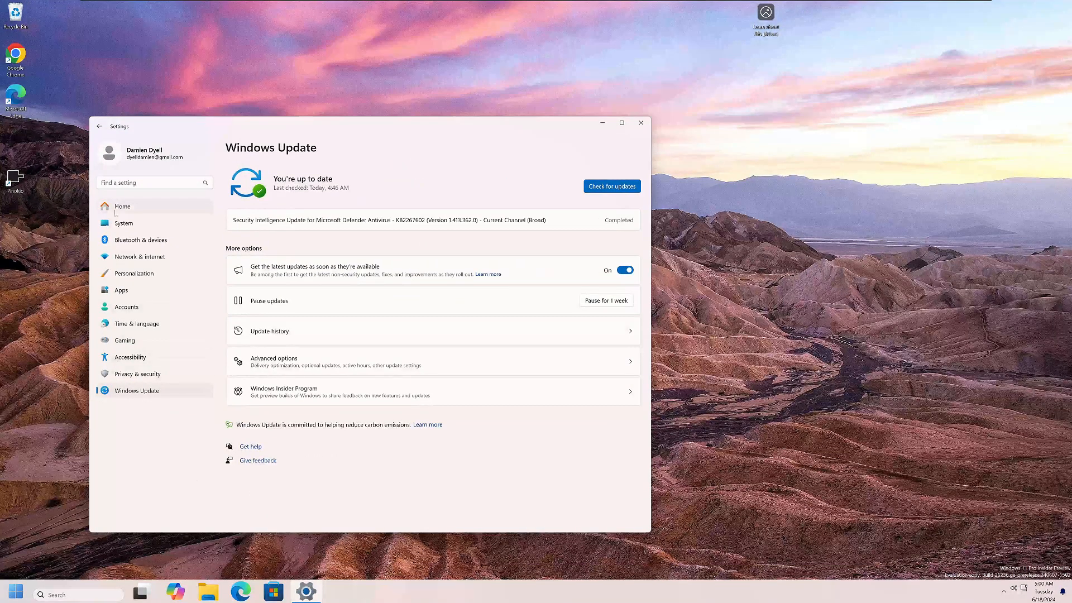
pyautogui.click(137, 374)
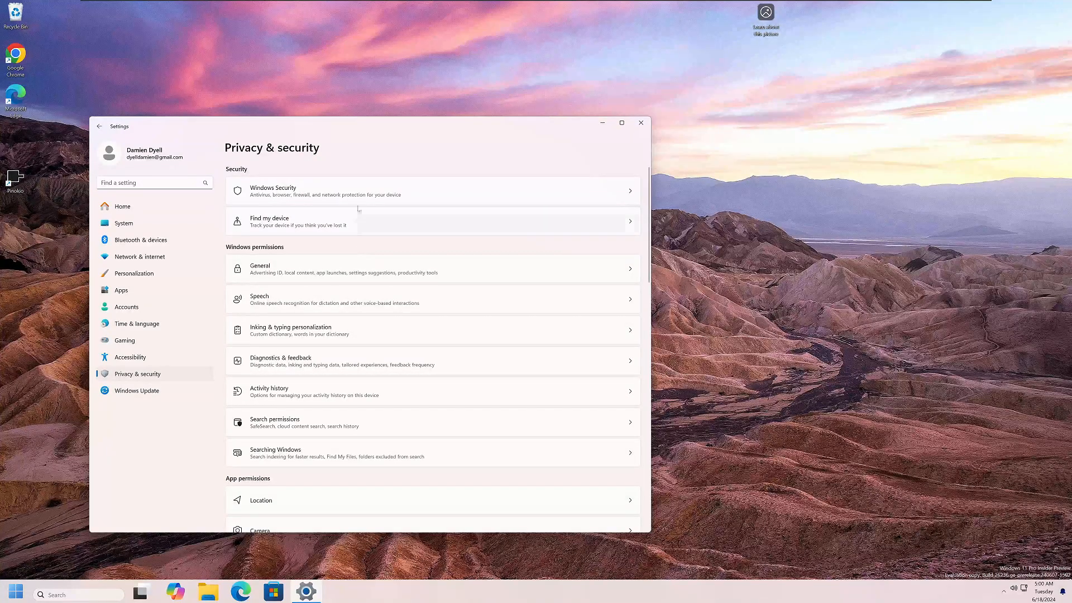
pyautogui.scroll(-3)
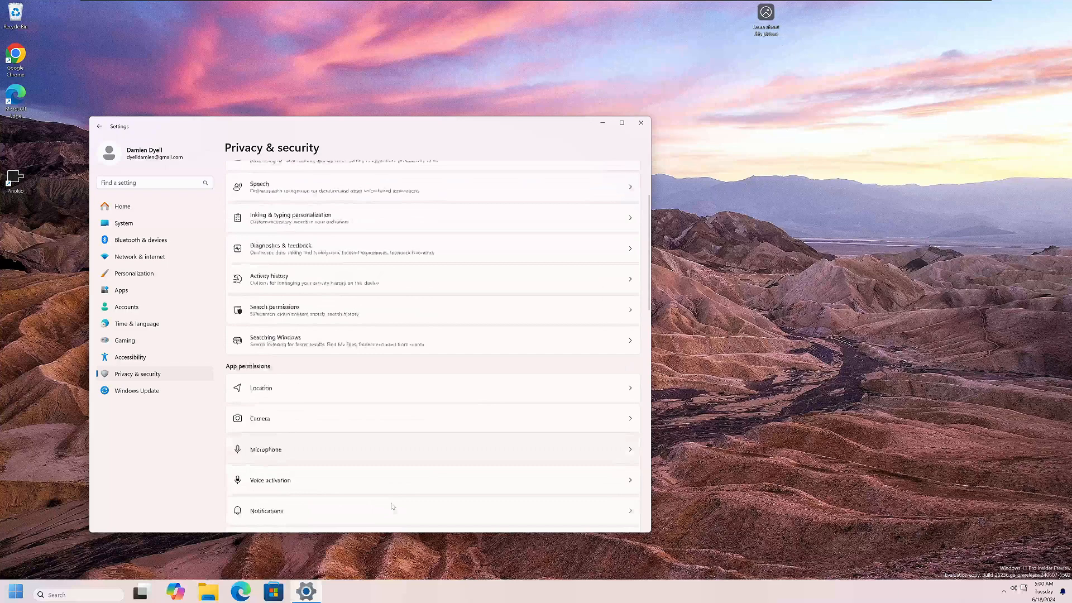
pyautogui.scroll(-3)
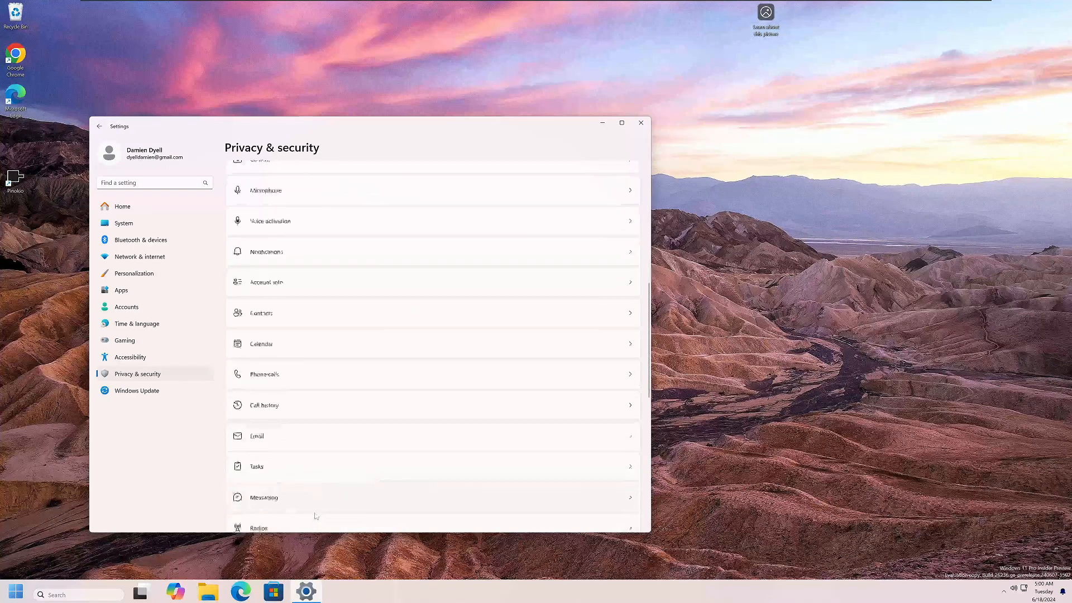
pyautogui.scroll(-3)
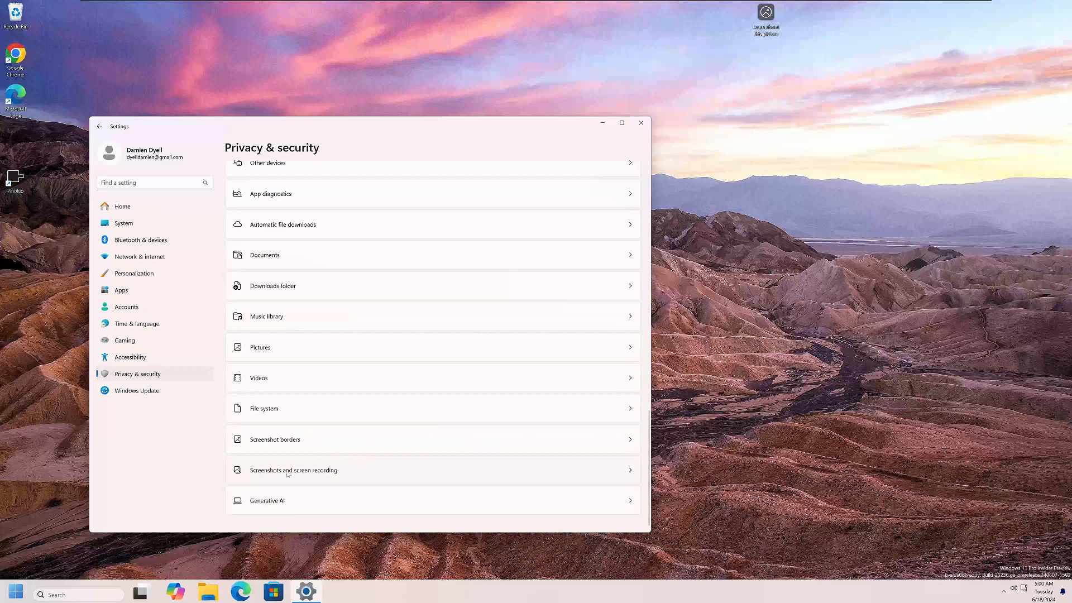
pyautogui.click(295, 469)
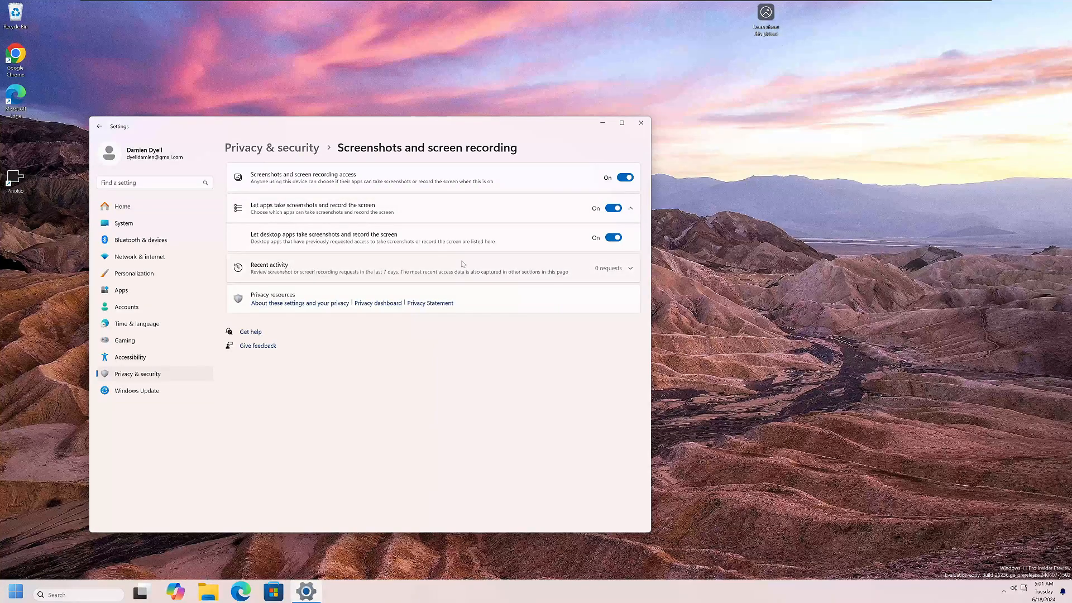
pyautogui.moveTo(444, 284)
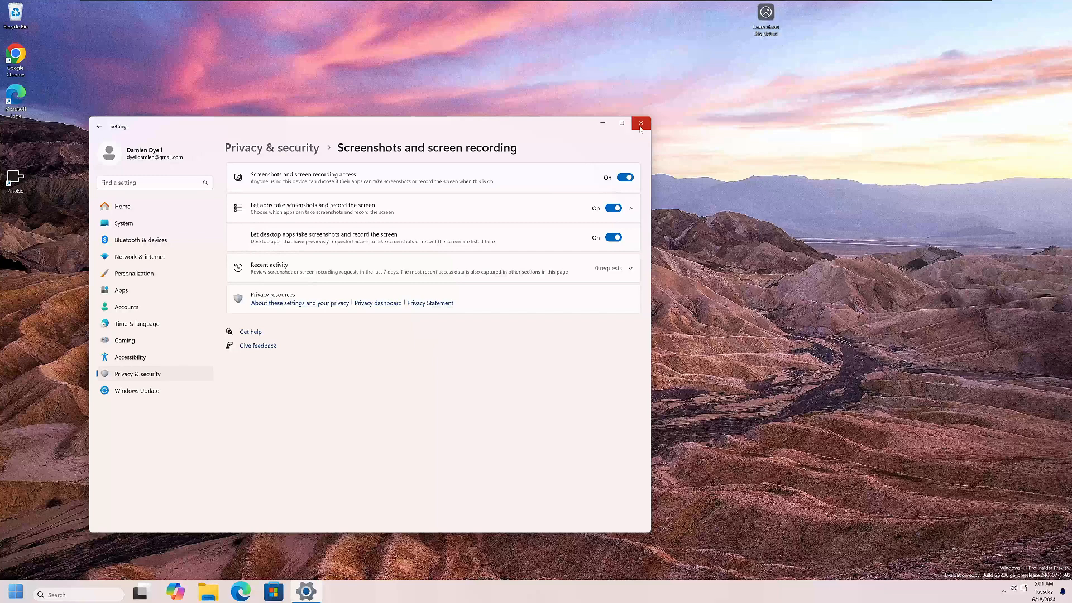
pyautogui.moveTo(640, 124)
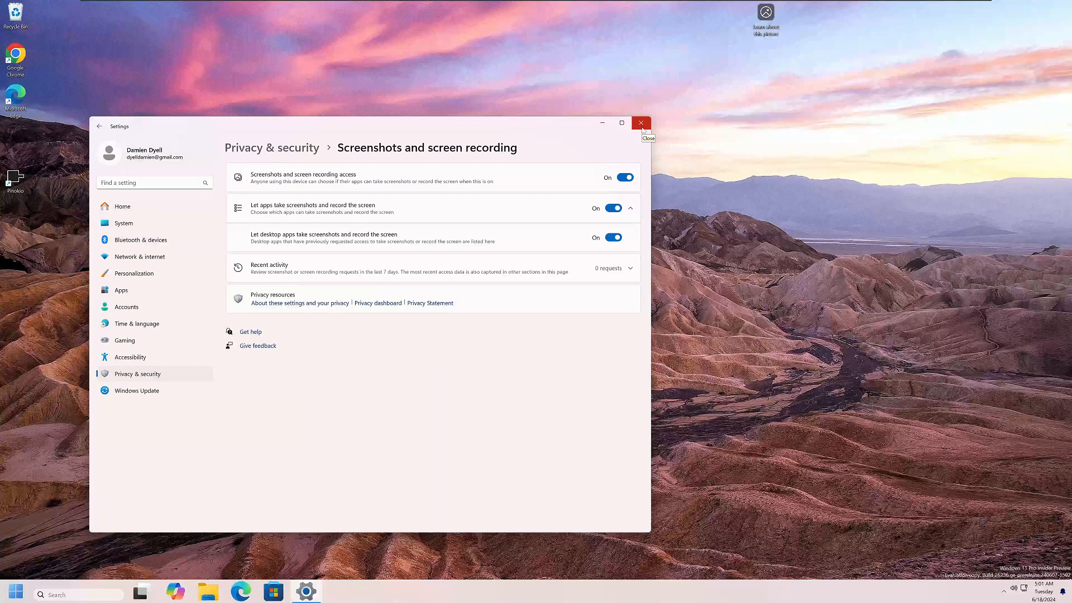
# - Close Settings and run gpedit.msc from Start search
pyautogui.click(640, 123)
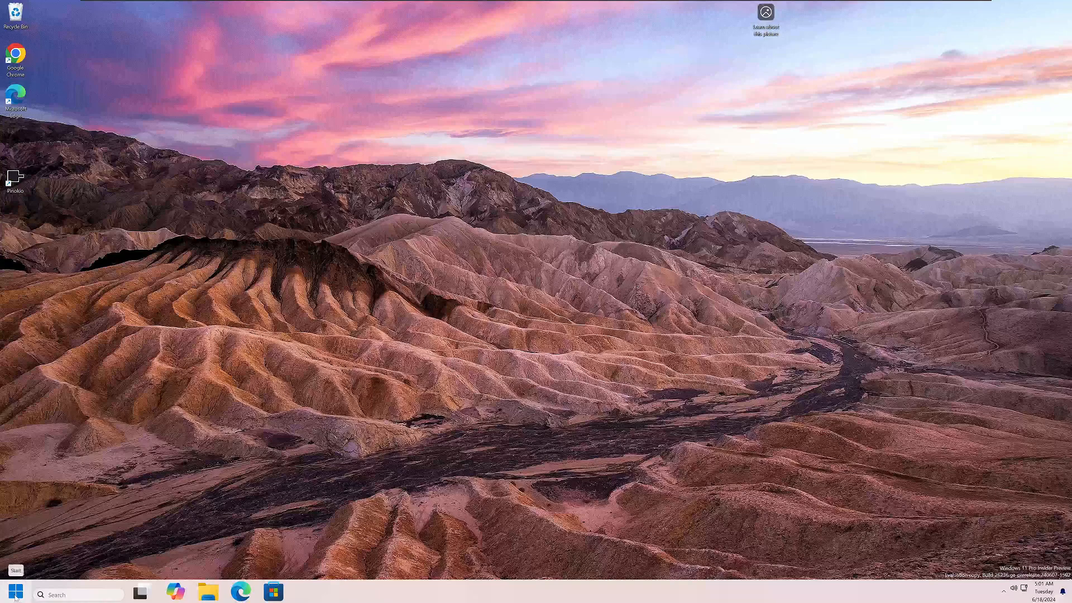
pyautogui.write('gpl')
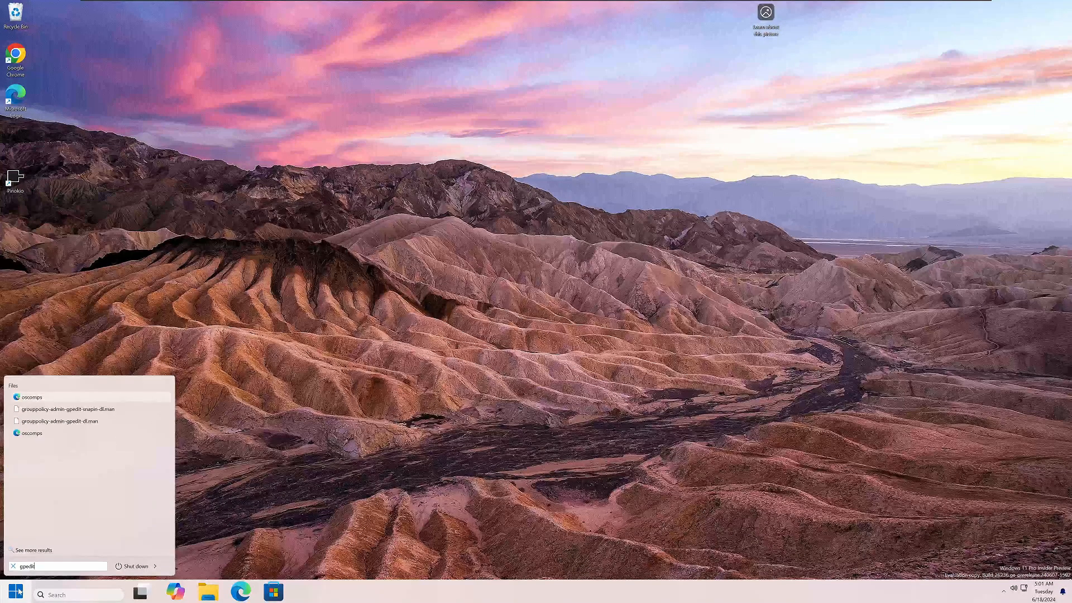
pyautogui.write('.msc')
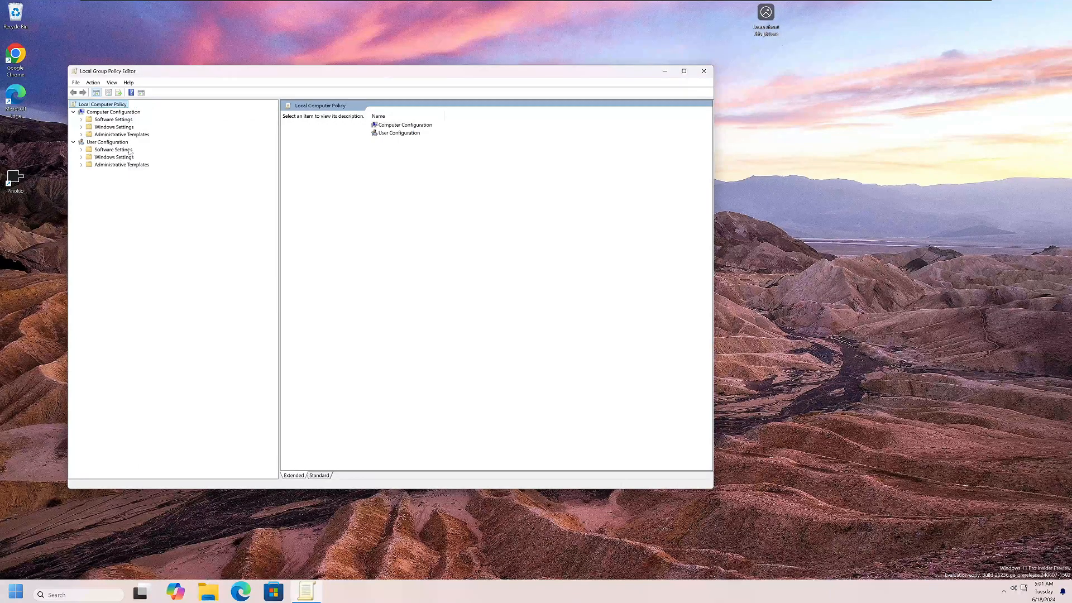
# - Go to Administrative Templates > Windows AI and show the Turn off Saving Snapshots for Windows description
pyautogui.click(81, 164)
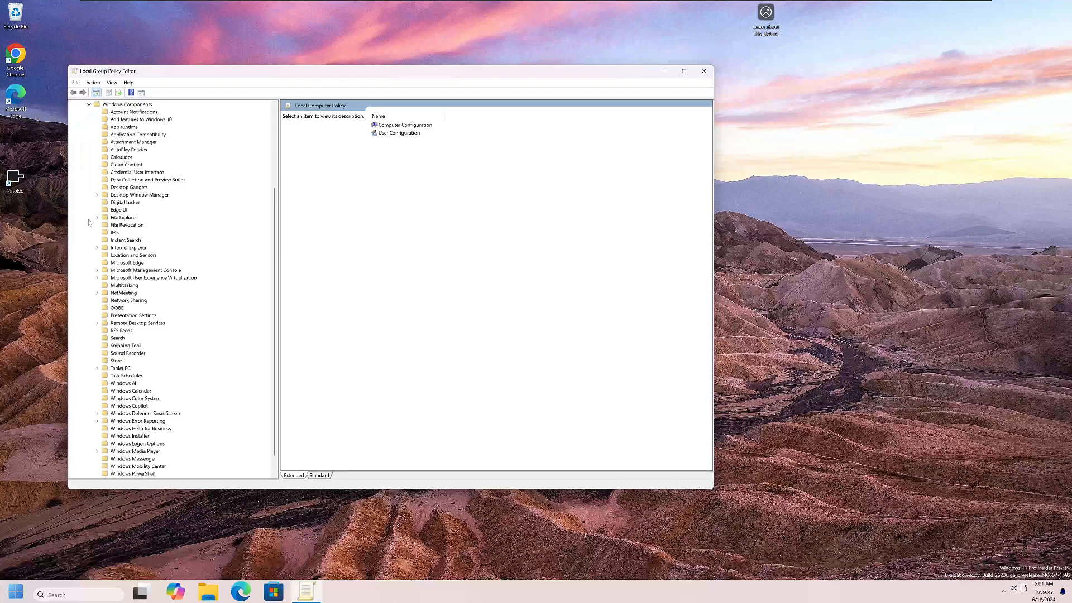
pyautogui.scroll(-3)
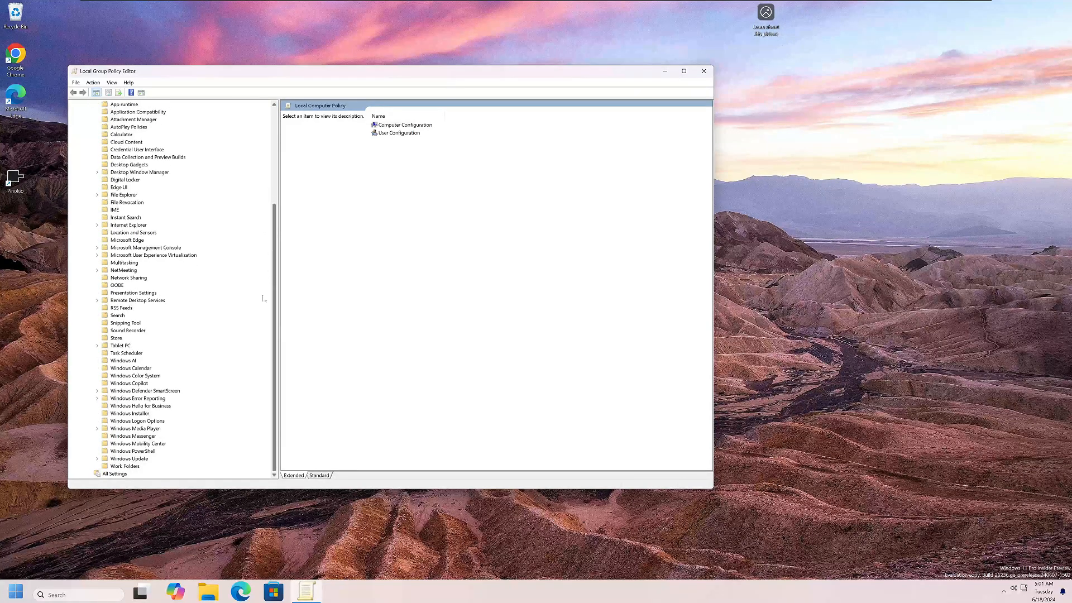
pyautogui.click(124, 360)
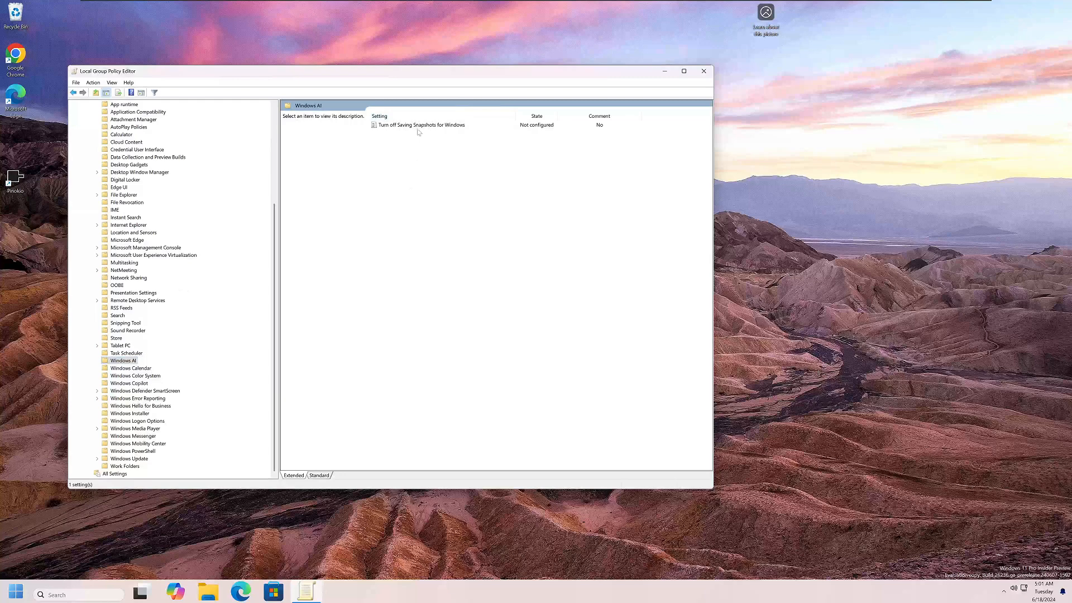
pyautogui.click(421, 125)
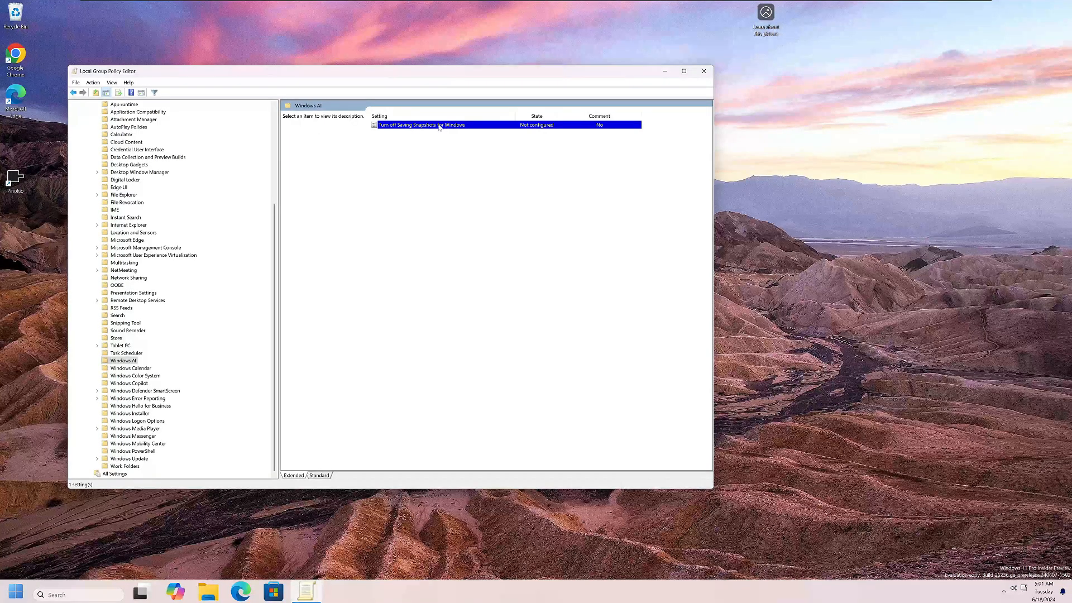
pyautogui.click(420, 125)
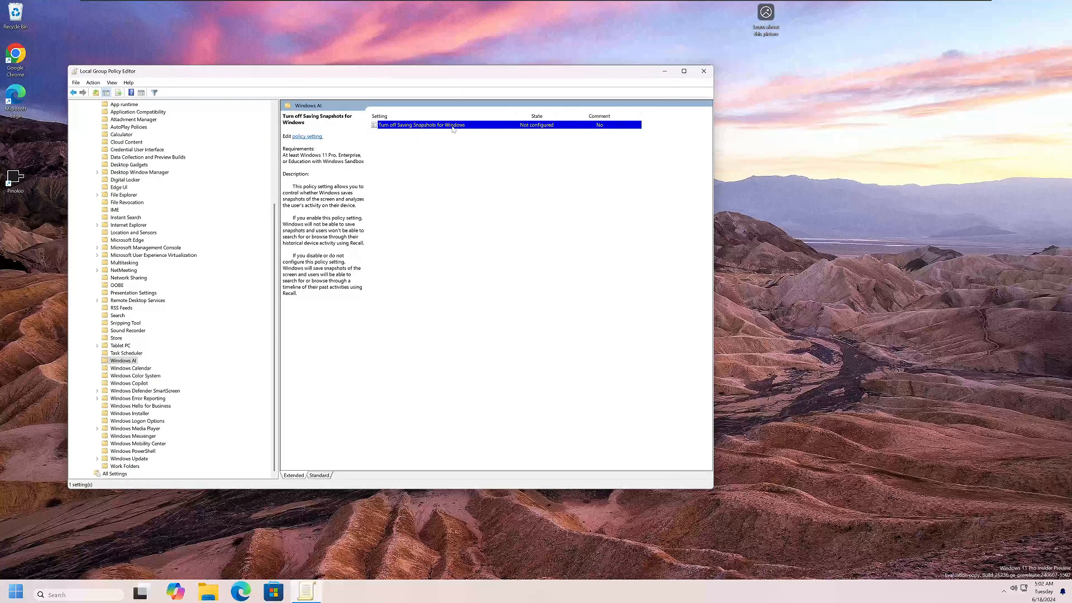
# - Set Turn off Saving Snapshots for Windows to Enabled, apply it, and open a new Chrome tab
pyautogui.doubleClick(421, 125)
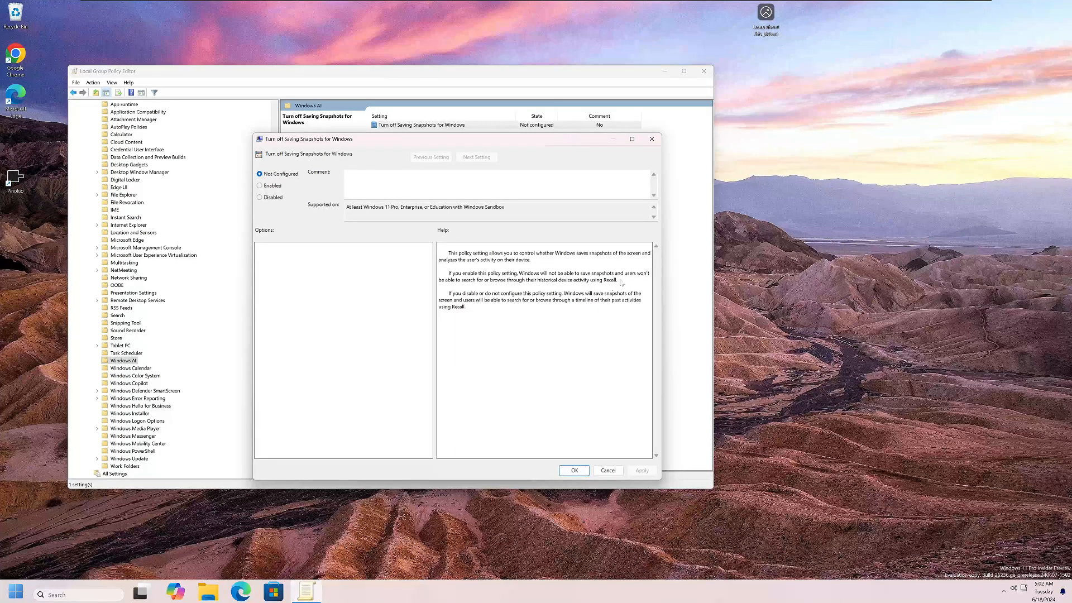
pyautogui.doubleClick(603, 279)
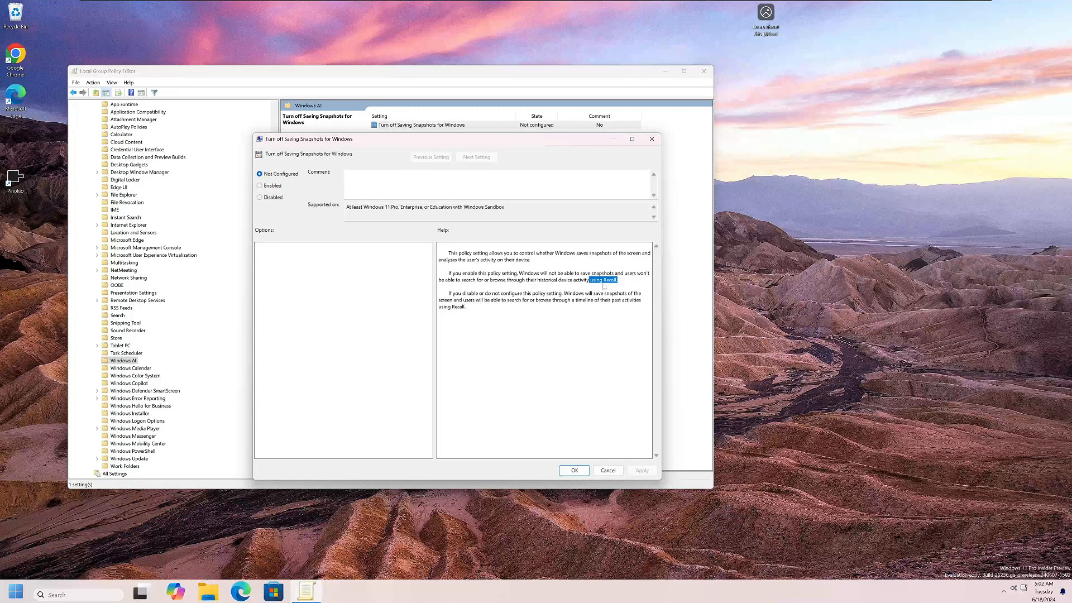
pyautogui.click(259, 186)
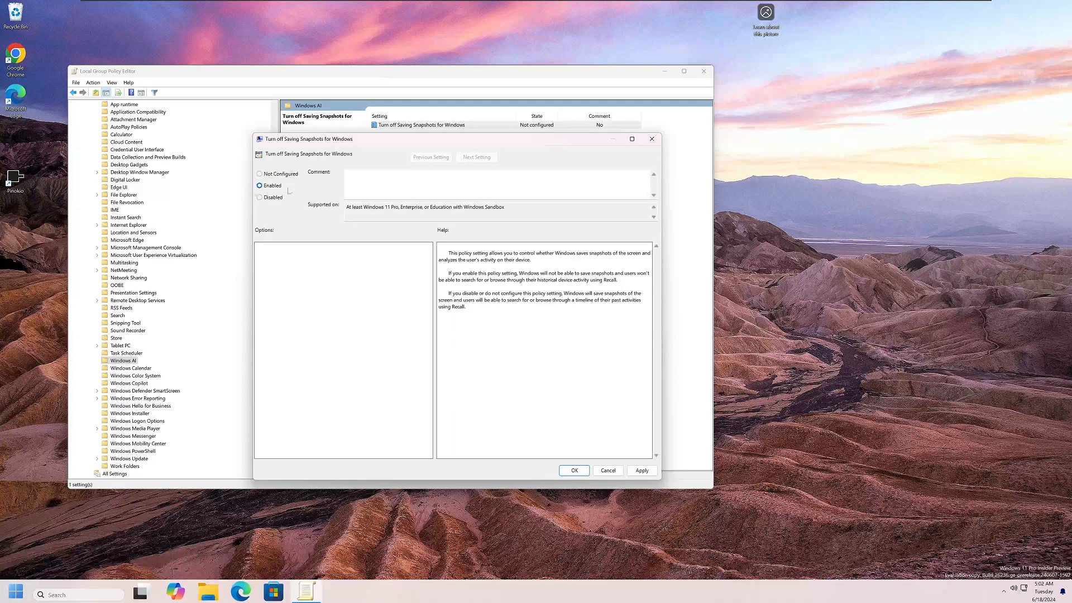
pyautogui.moveTo(702, 556)
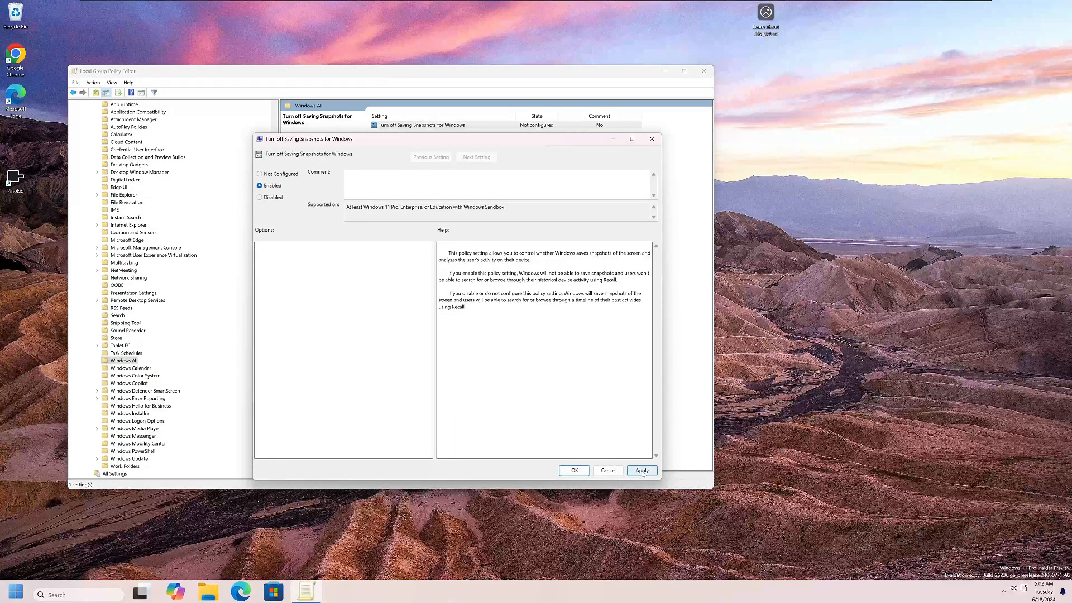
pyautogui.click(640, 470)
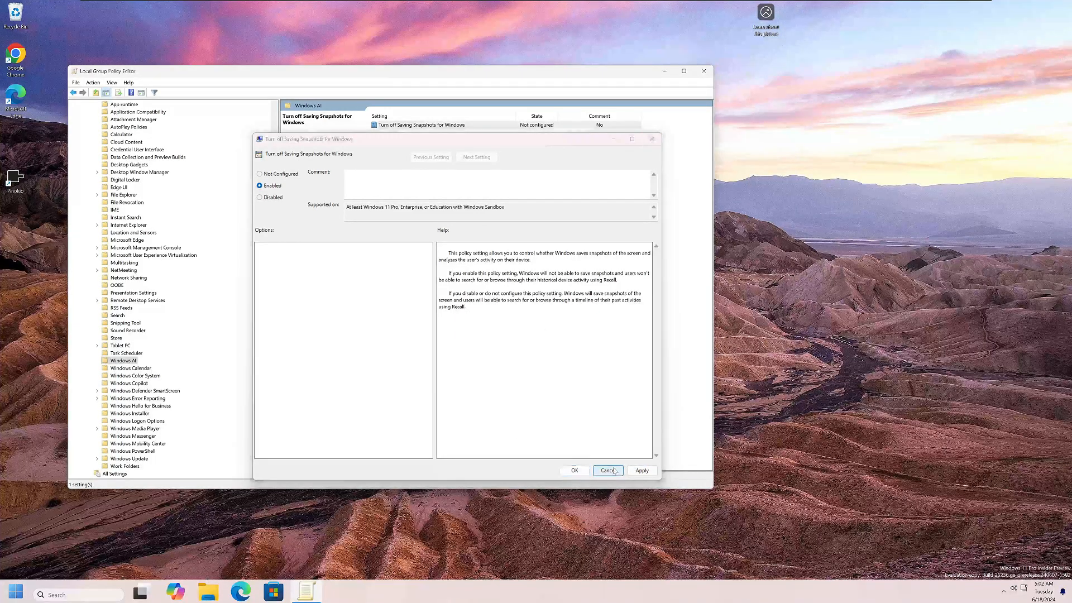
pyautogui.click(606, 470)
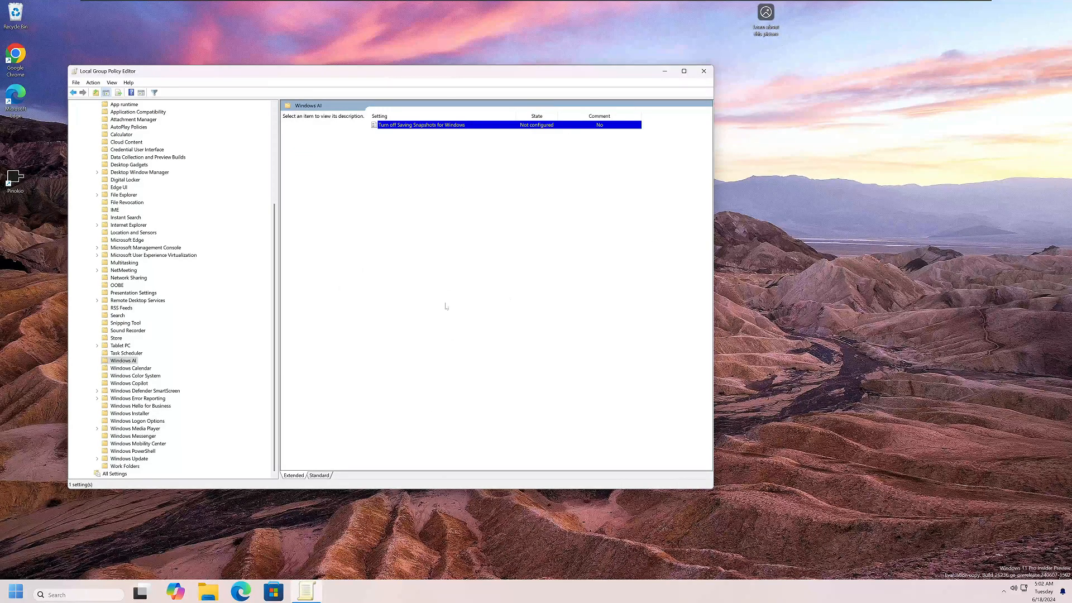
pyautogui.moveTo(491, 408)
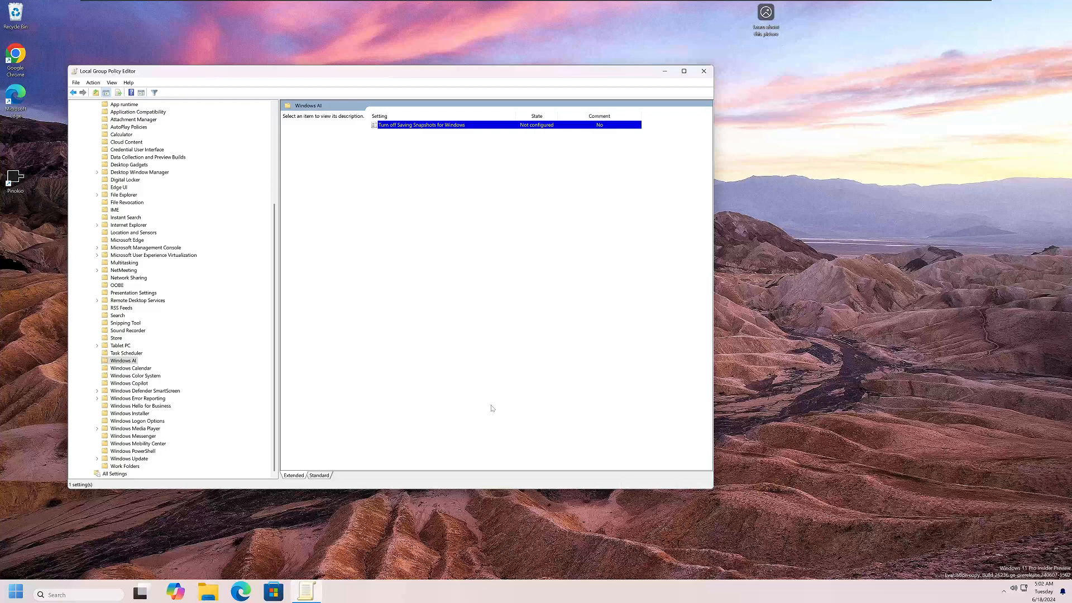
pyautogui.moveTo(486, 405)
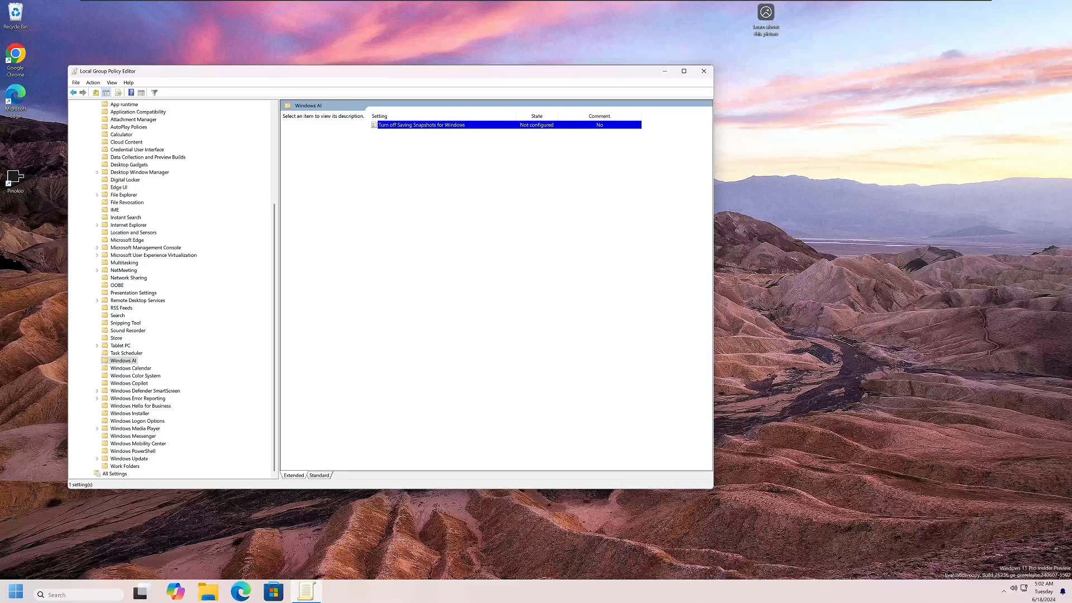
pyautogui.click(703, 71)
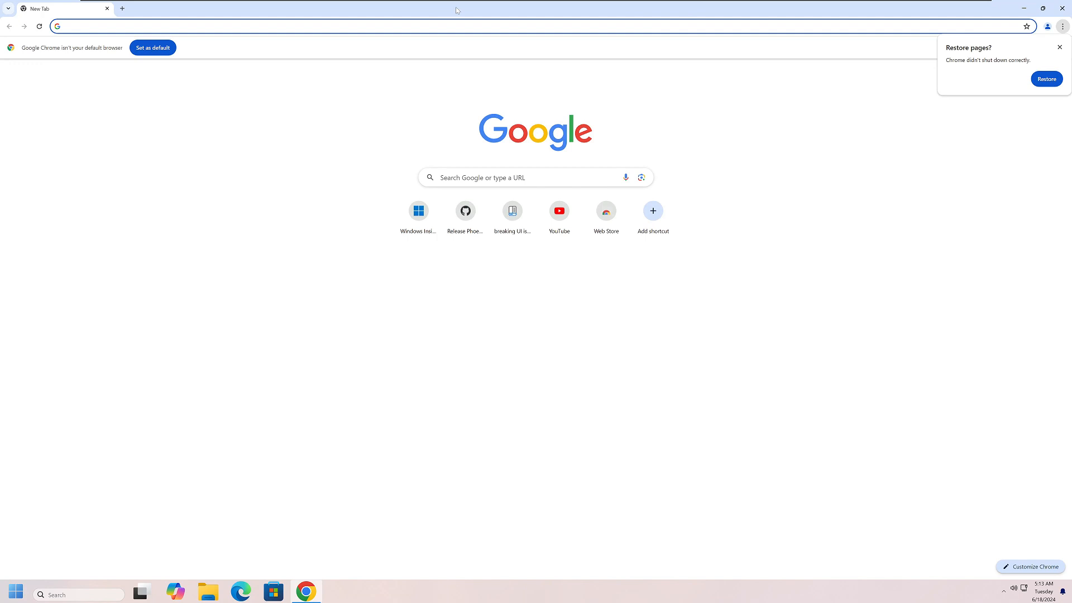
# - Search Google for 'donotspy11' and open the pXc-coding DoNotSpy11 page
pyautogui.write('don')
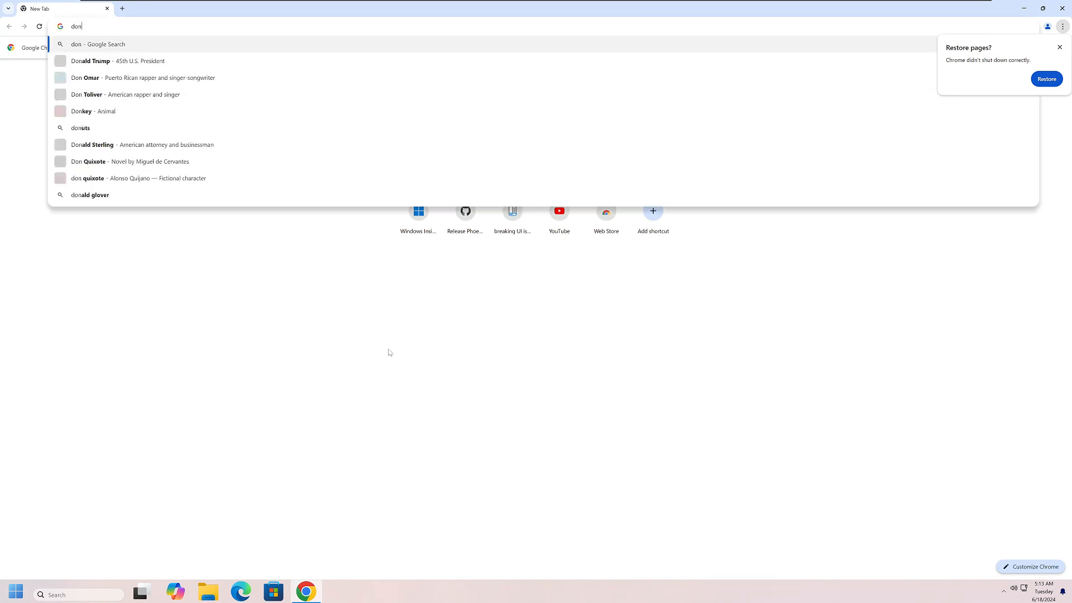
pyautogui.write('otspy')
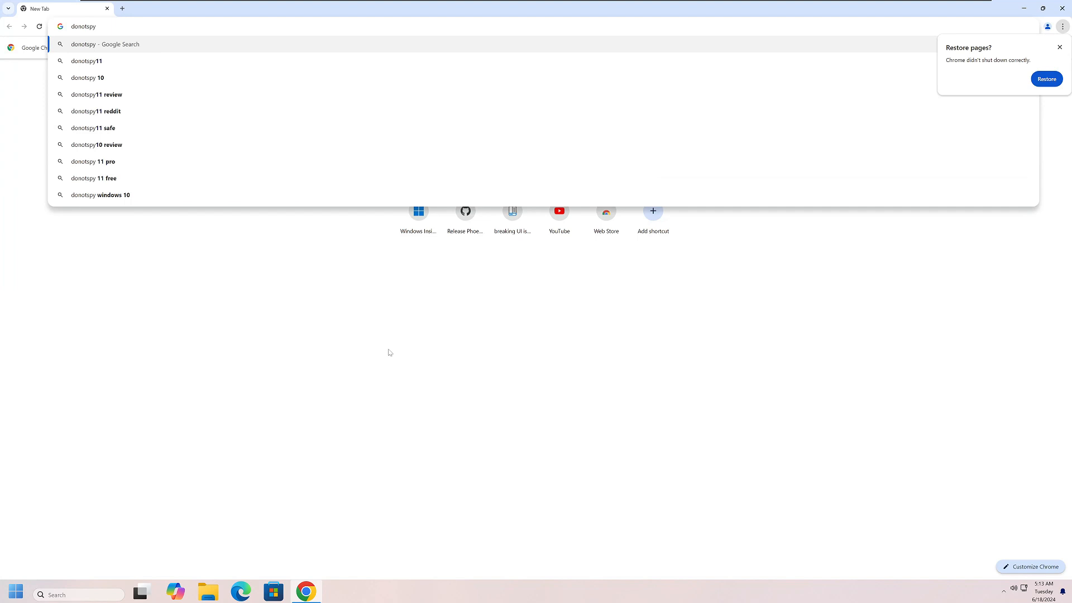
pyautogui.click(86, 61)
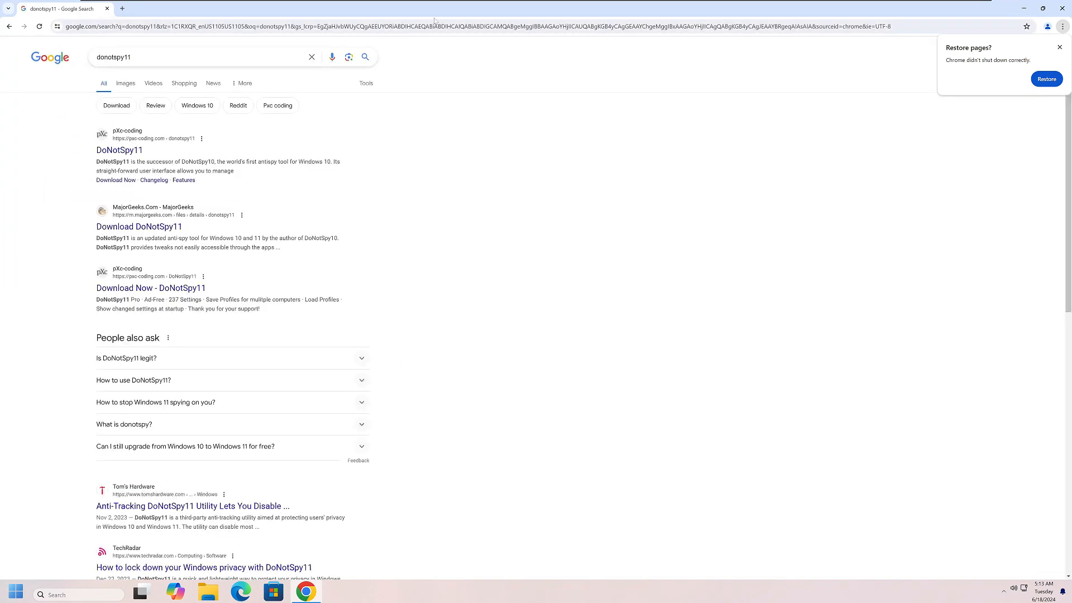
pyautogui.moveTo(119, 150)
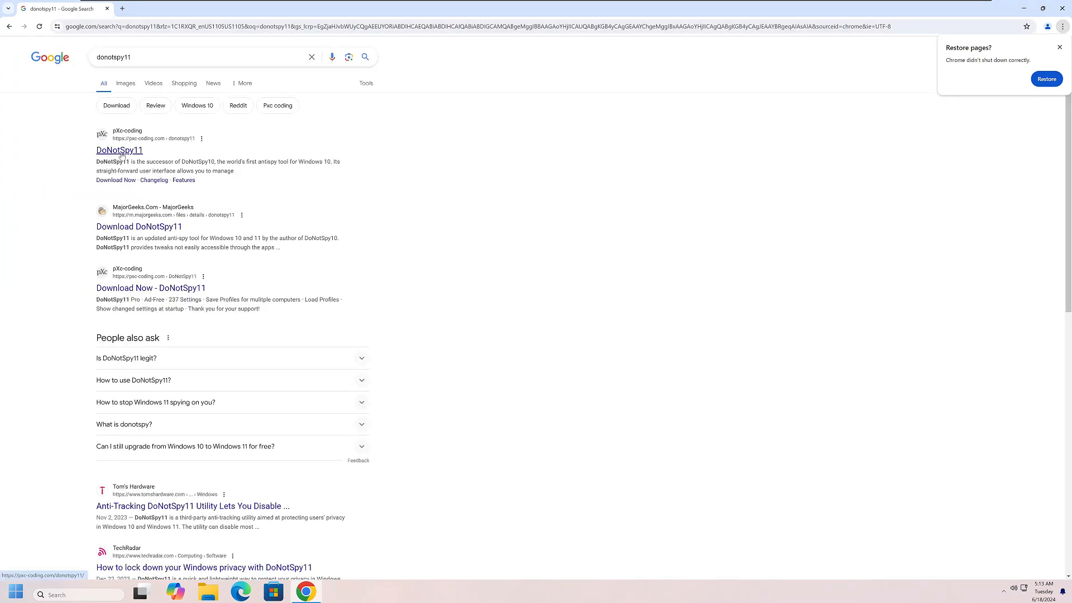
pyautogui.click(119, 149)
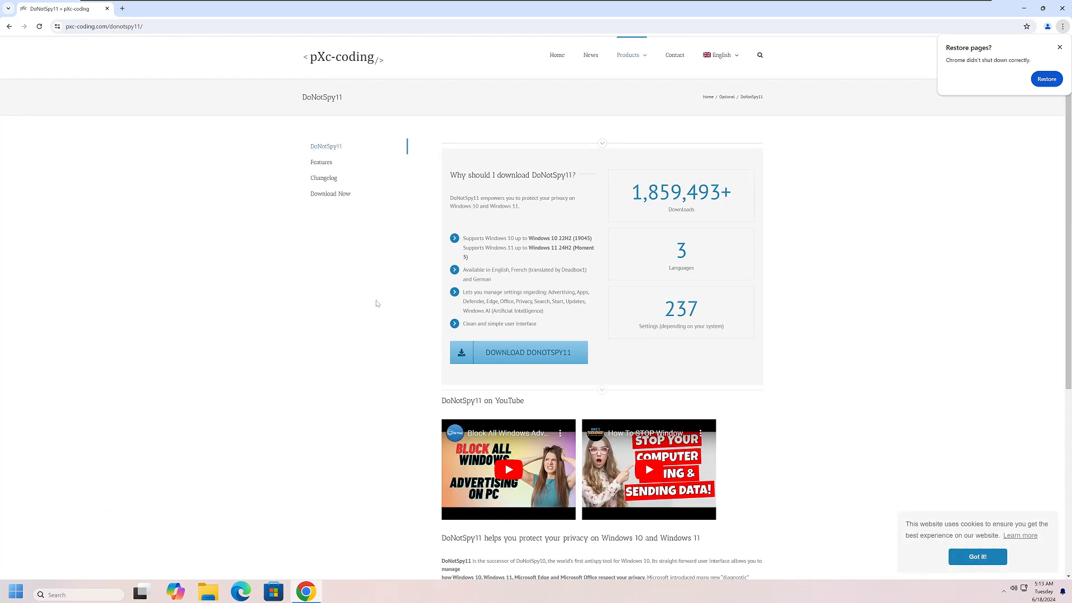
pyautogui.moveTo(417, 374)
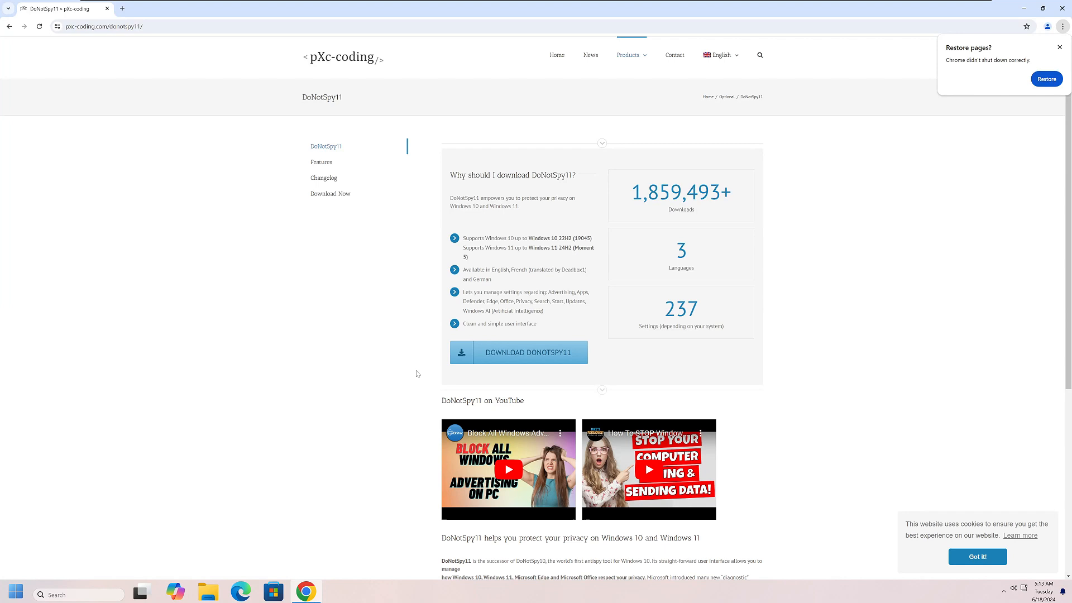
pyautogui.moveTo(737, 240)
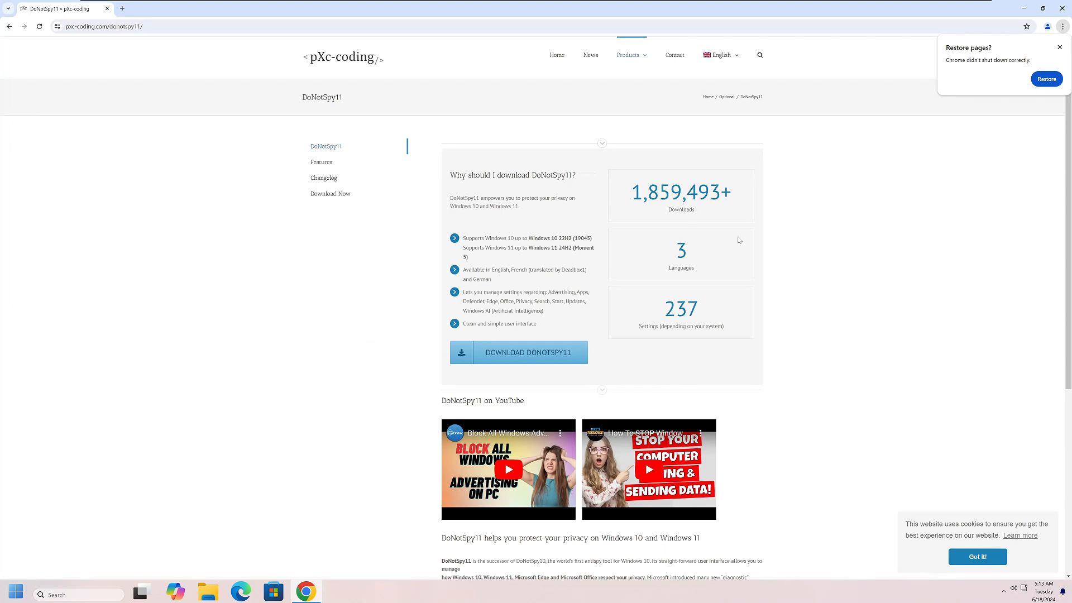
pyautogui.moveTo(286, 506)
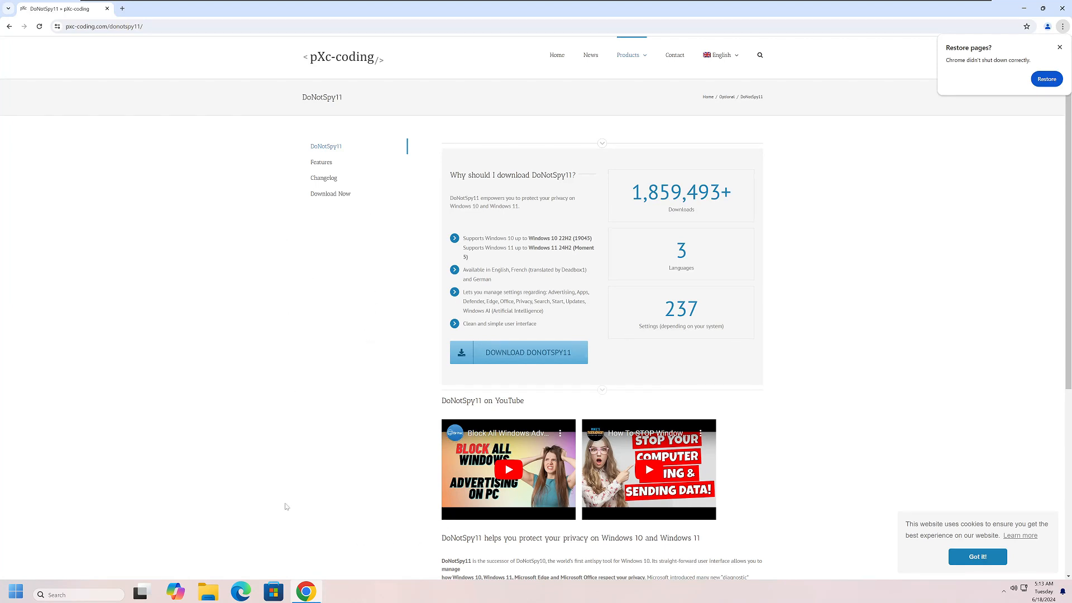
# - Download the free DoNotSpy11 edition and run its setup file from Chrome's downloads
pyautogui.click(518, 352)
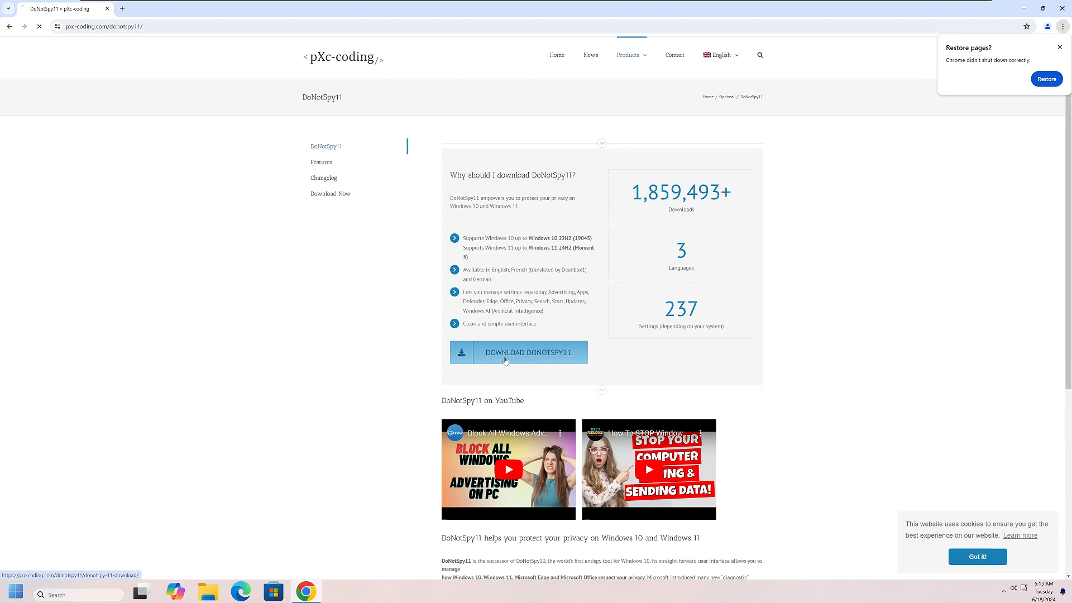
pyautogui.click(518, 353)
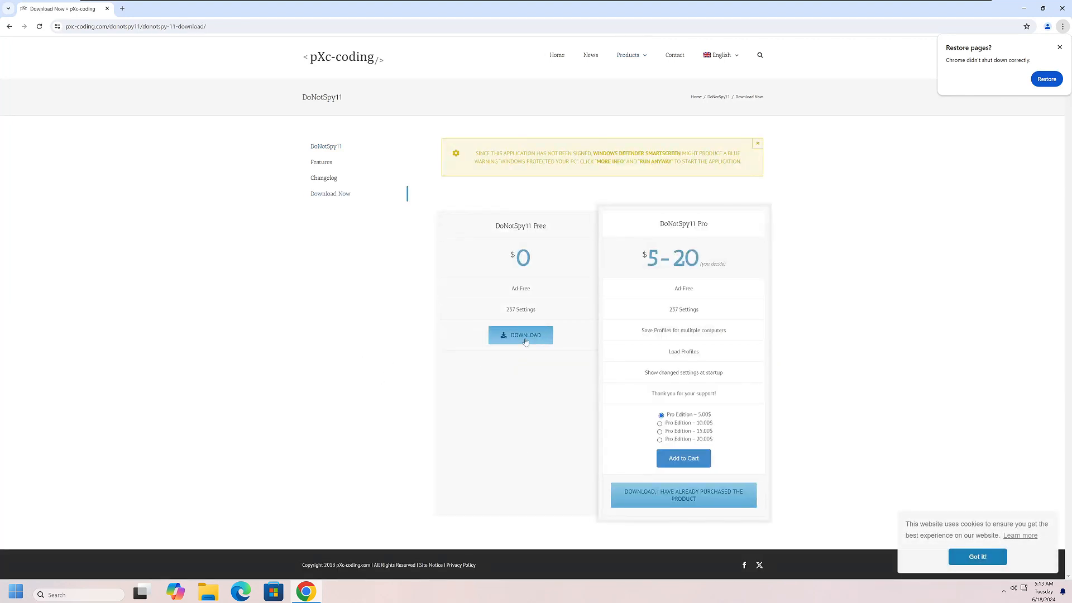
pyautogui.click(520, 335)
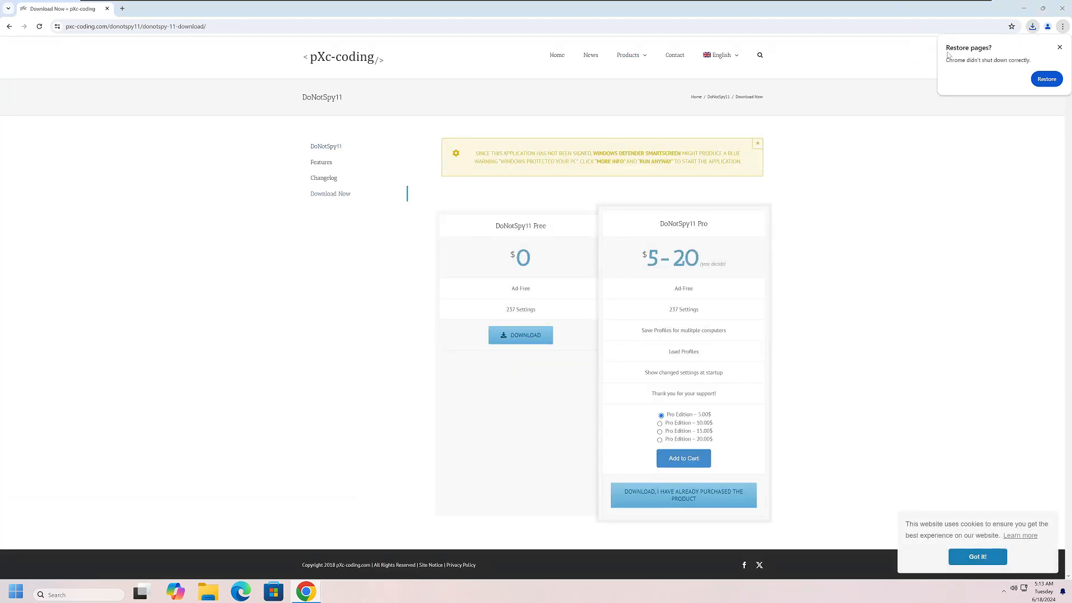
pyautogui.click(520, 335)
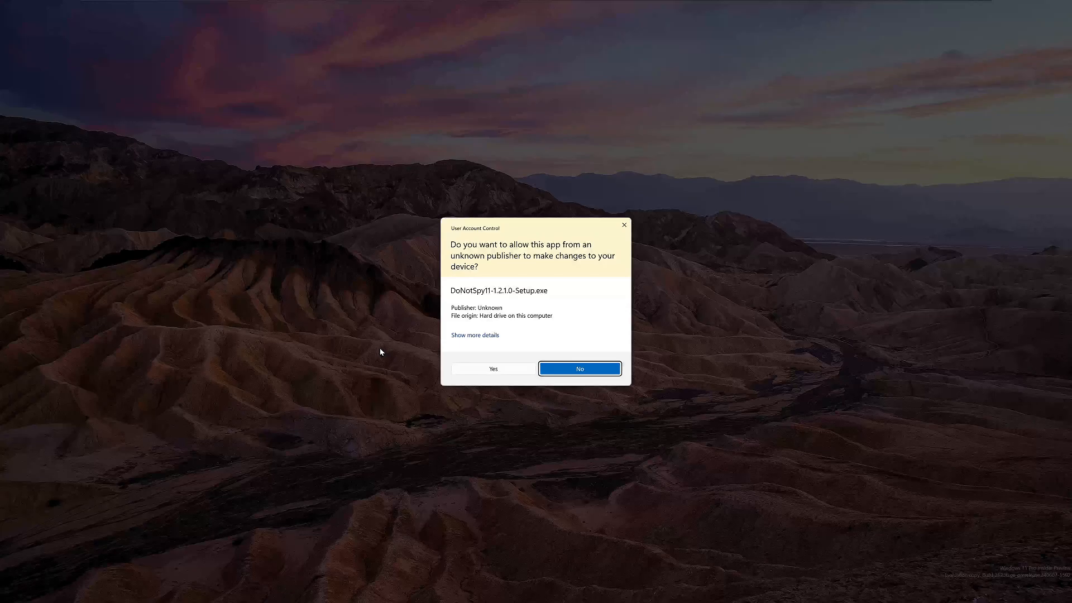
# - Approve UAC and install DoNotSpy11 in English, default folder, with a desktop shortcut
pyautogui.click(491, 369)
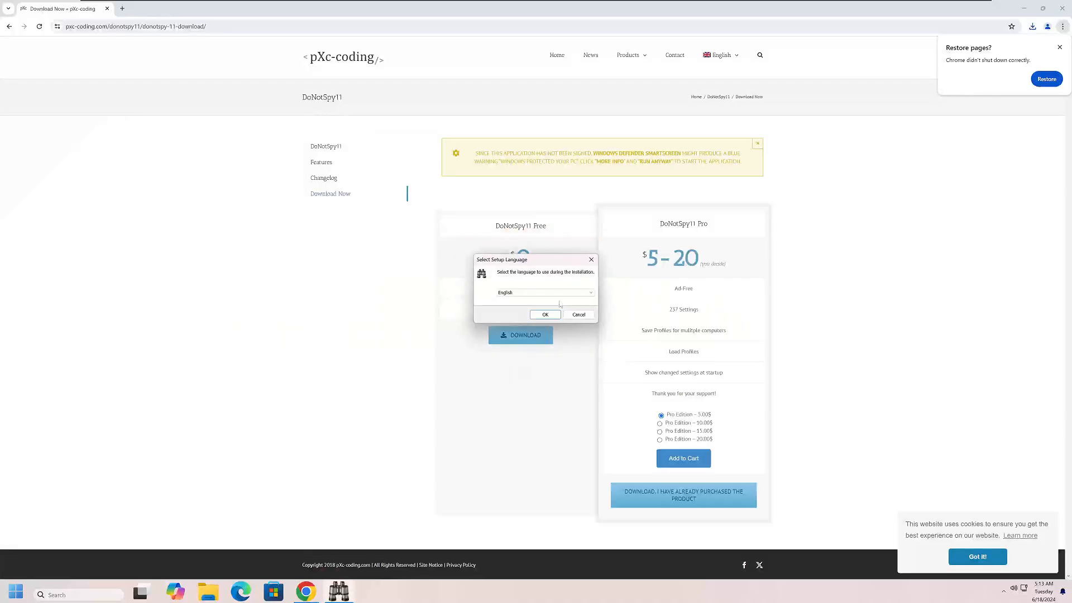
pyautogui.click(544, 315)
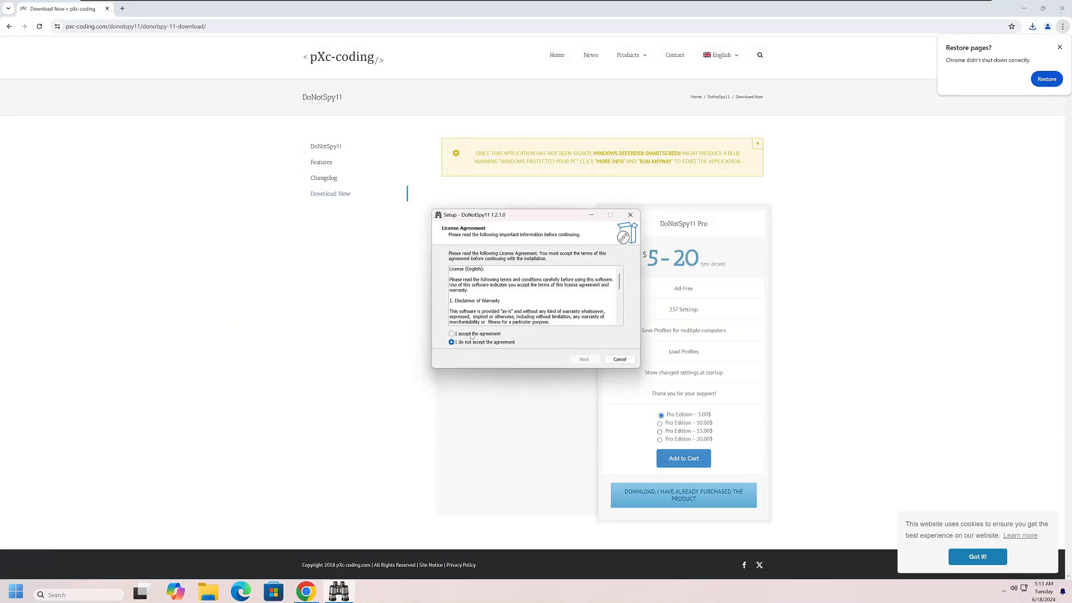
pyautogui.click(582, 359)
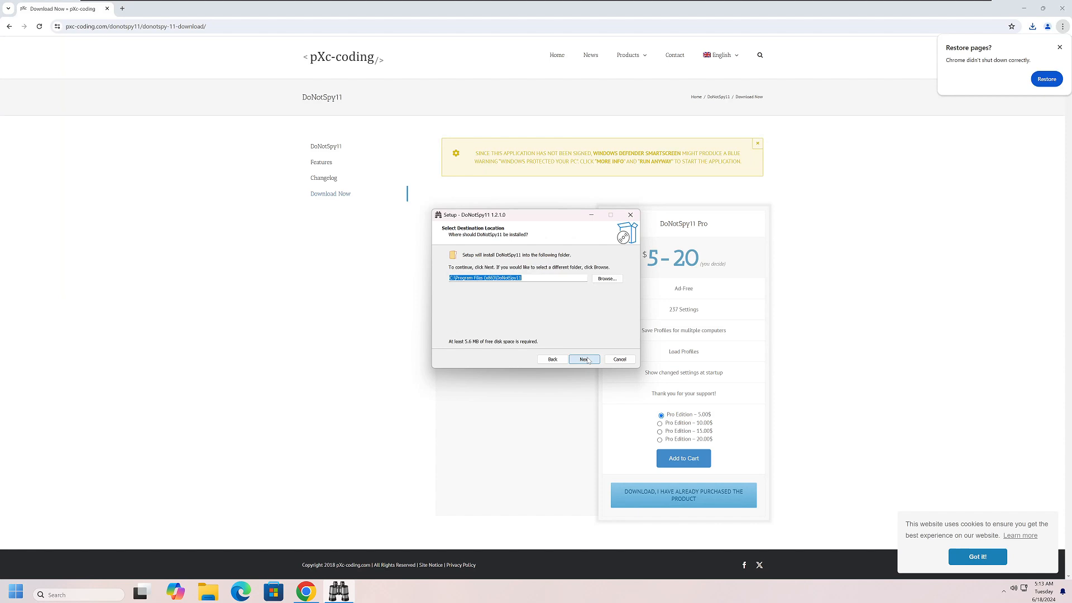
pyautogui.click(582, 359)
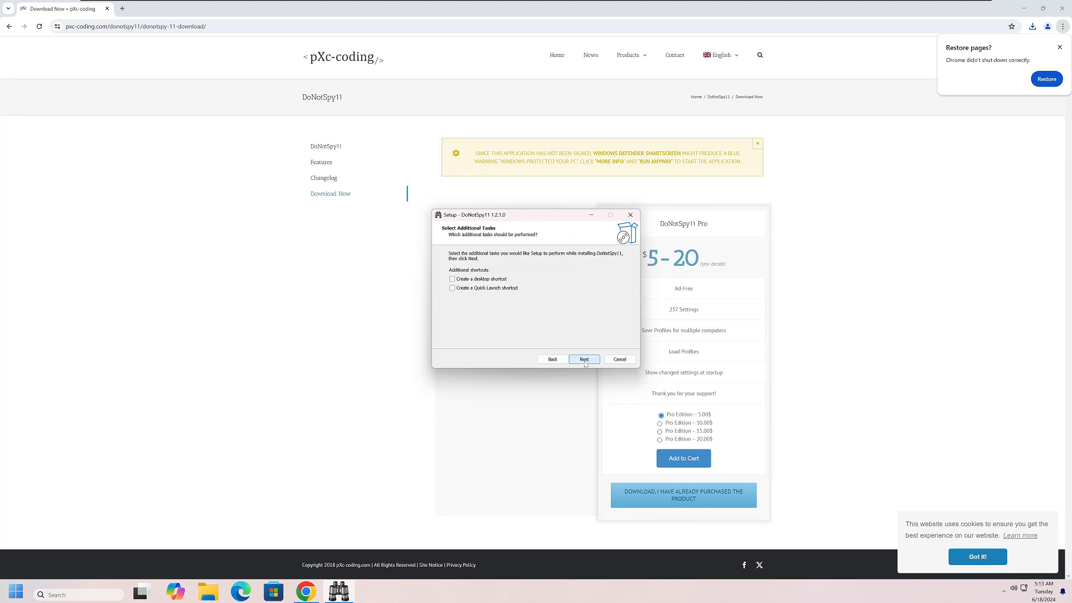
pyautogui.click(453, 279)
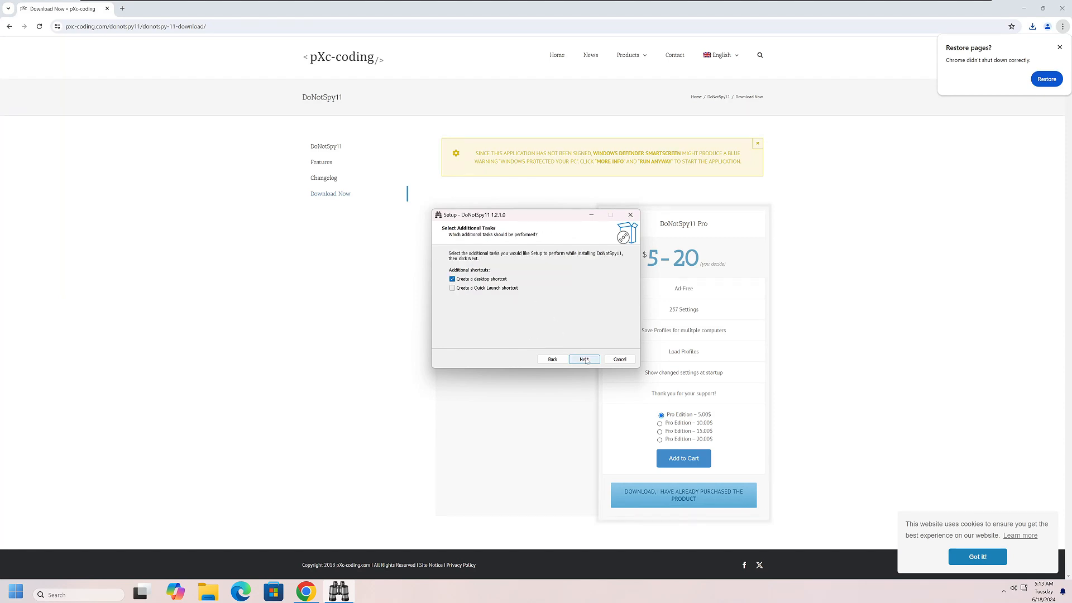
pyautogui.click(582, 359)
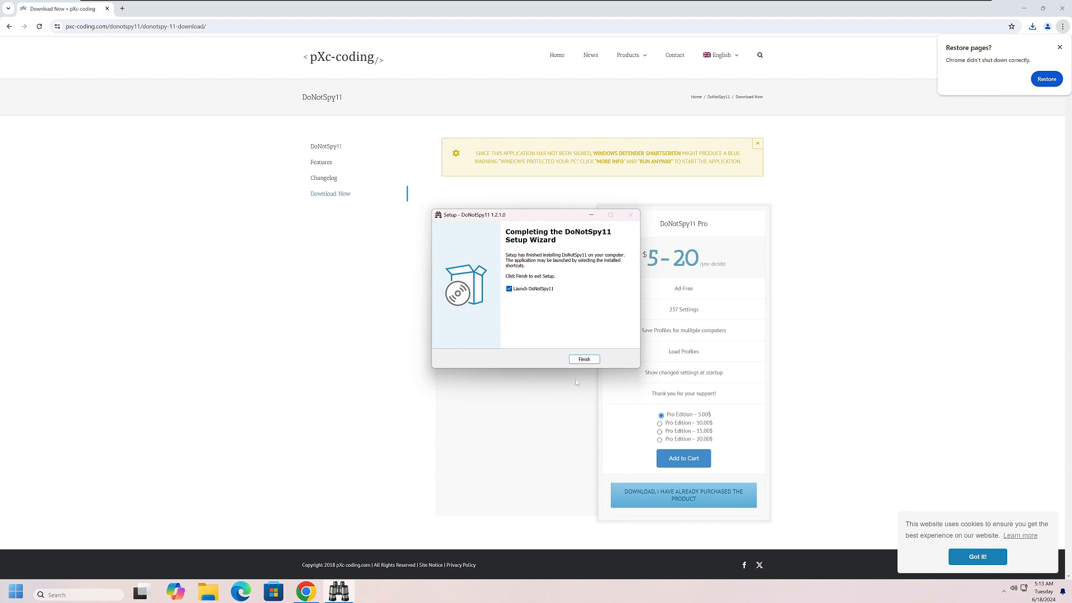
pyautogui.click(583, 359)
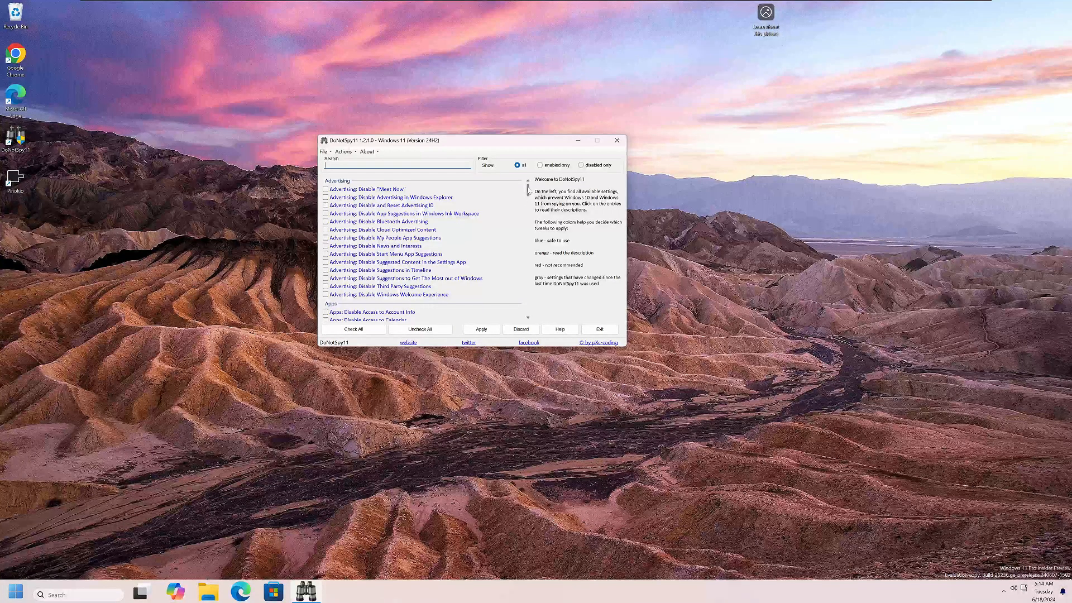
# - Scroll to the Windows AI section and tick 'AI: Disable Recall (Snapshots)'
pyautogui.scroll(-3)
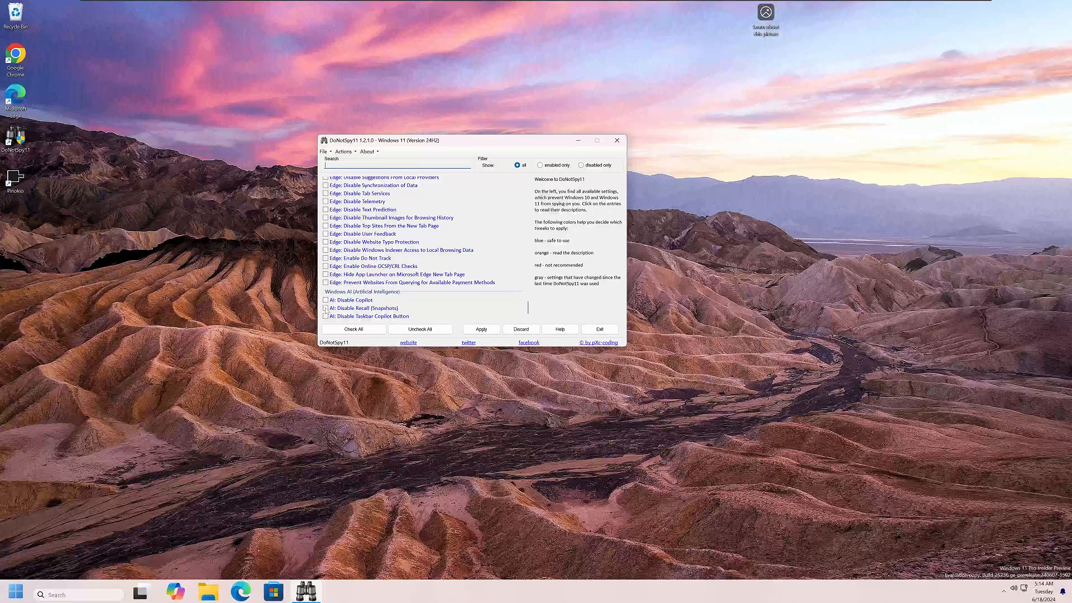
pyautogui.click(326, 308)
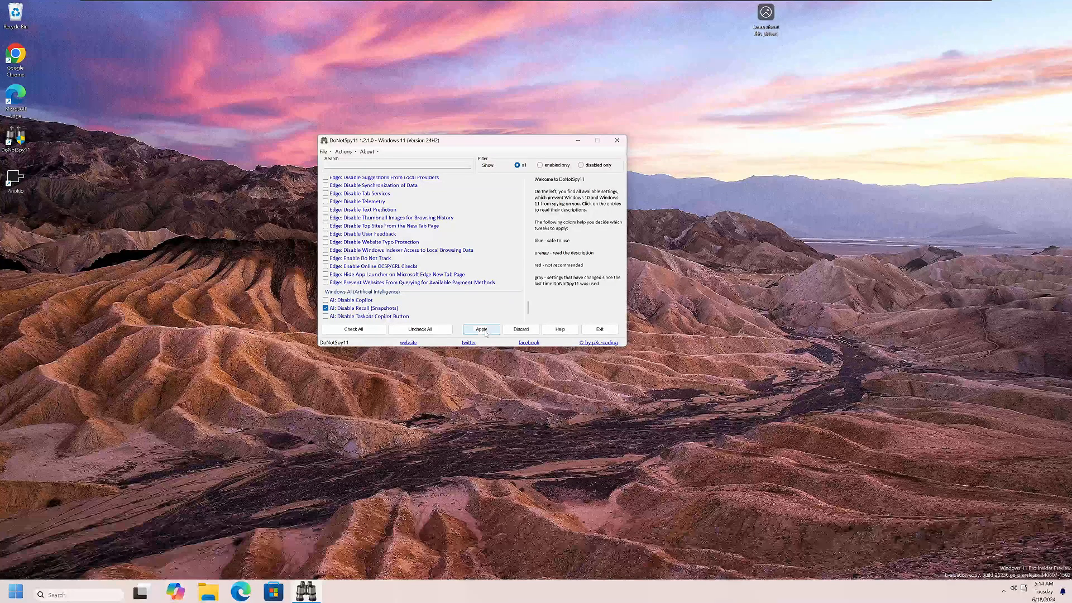
pyautogui.moveTo(616, 140)
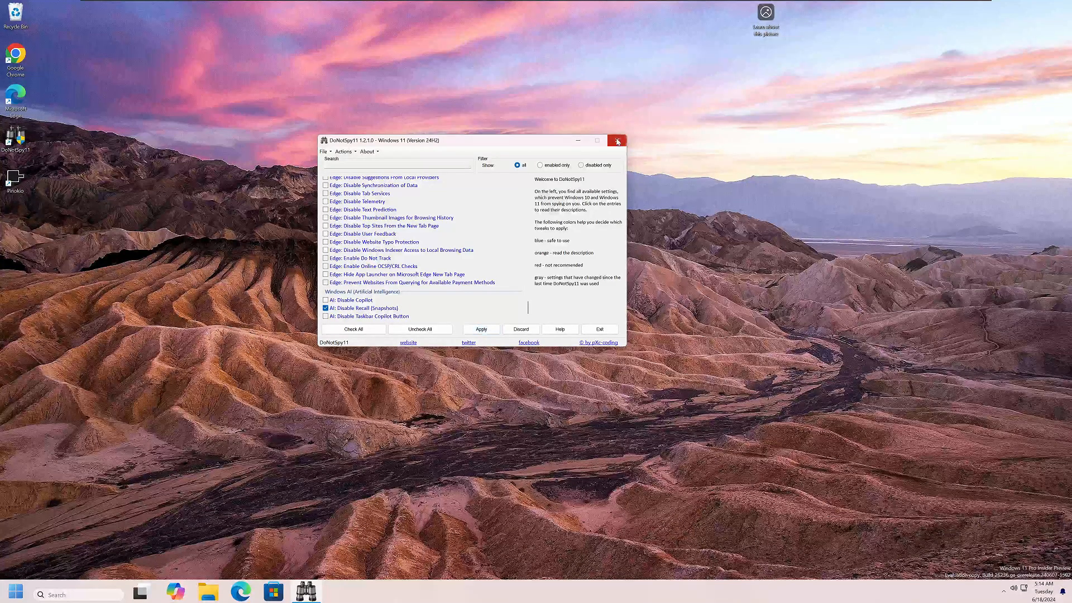
# - Apply the Recall setting with no restore point, dismiss the confirmation, and close DoNotSpy11
pyautogui.click(480, 329)
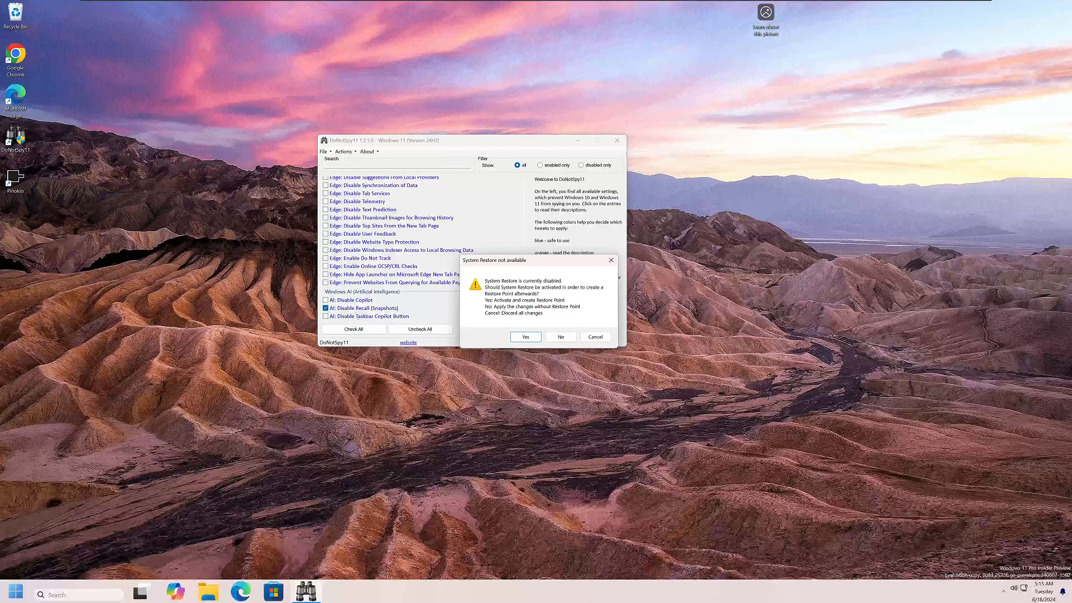
pyautogui.moveTo(603, 529)
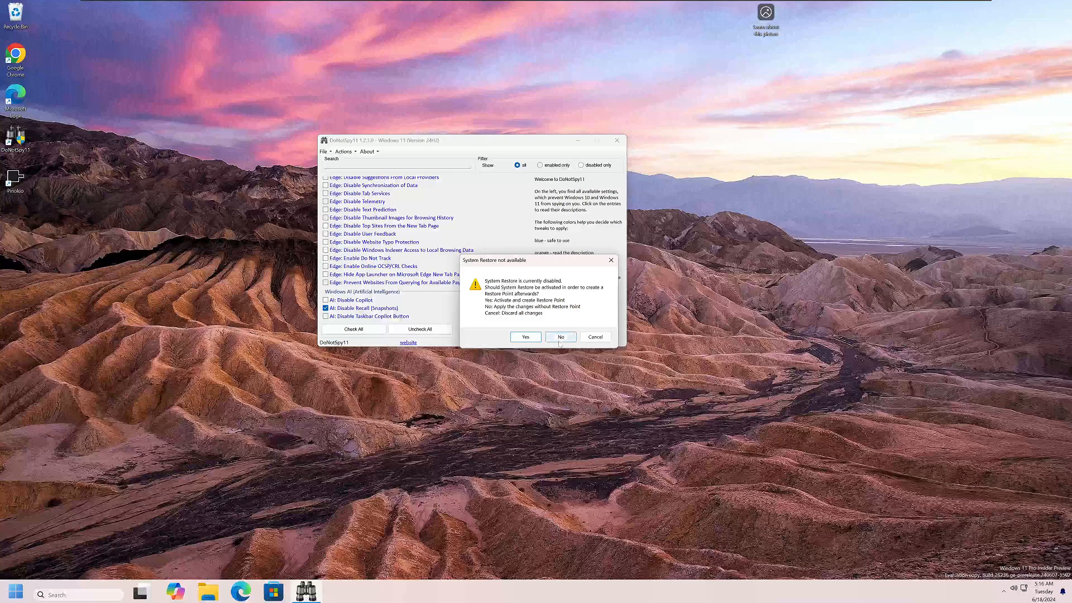
pyautogui.click(560, 336)
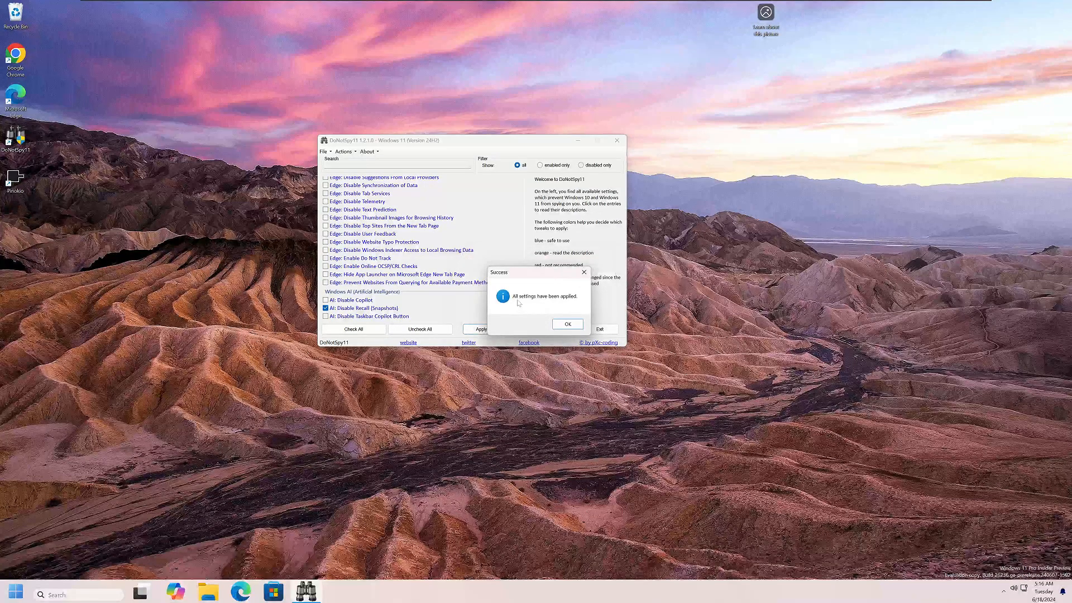
pyautogui.click(566, 323)
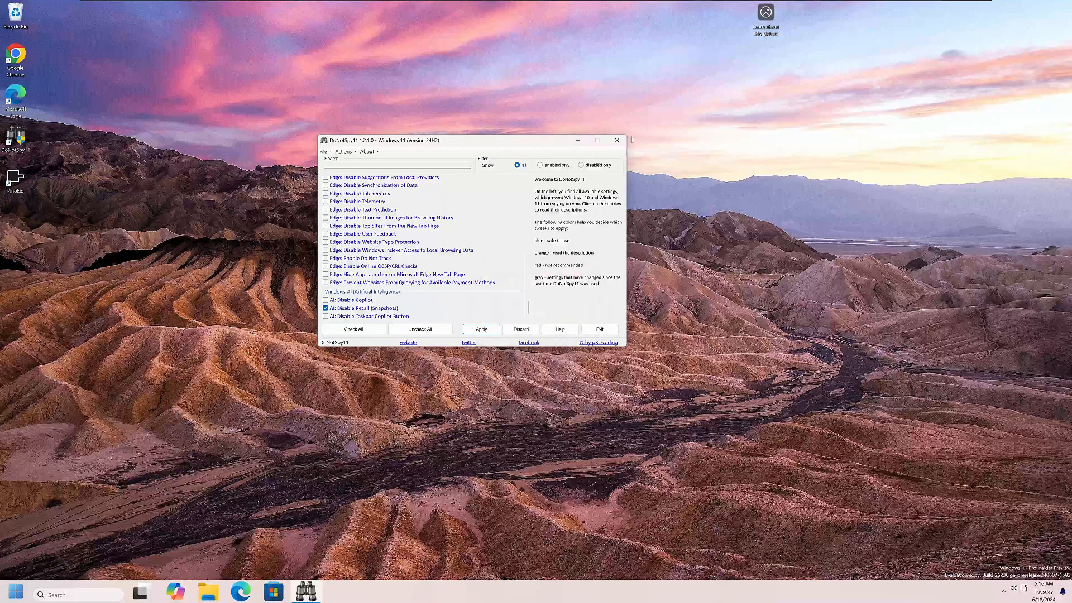
pyautogui.click(616, 140)
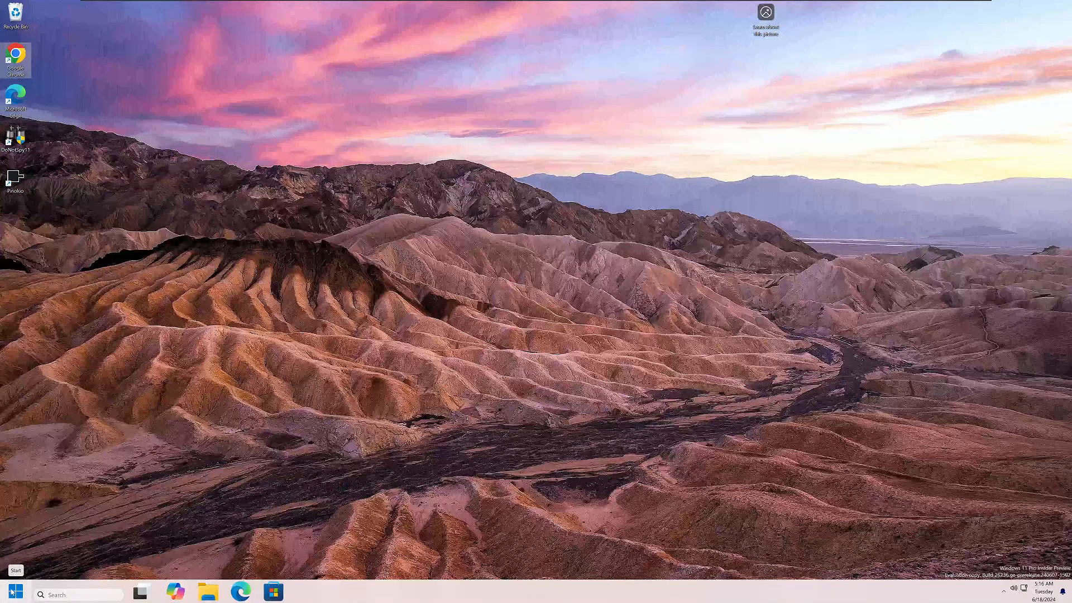
# - Open the Start button's Quick Link menu of system tools with a right-click
pyautogui.rightClick(13, 591)
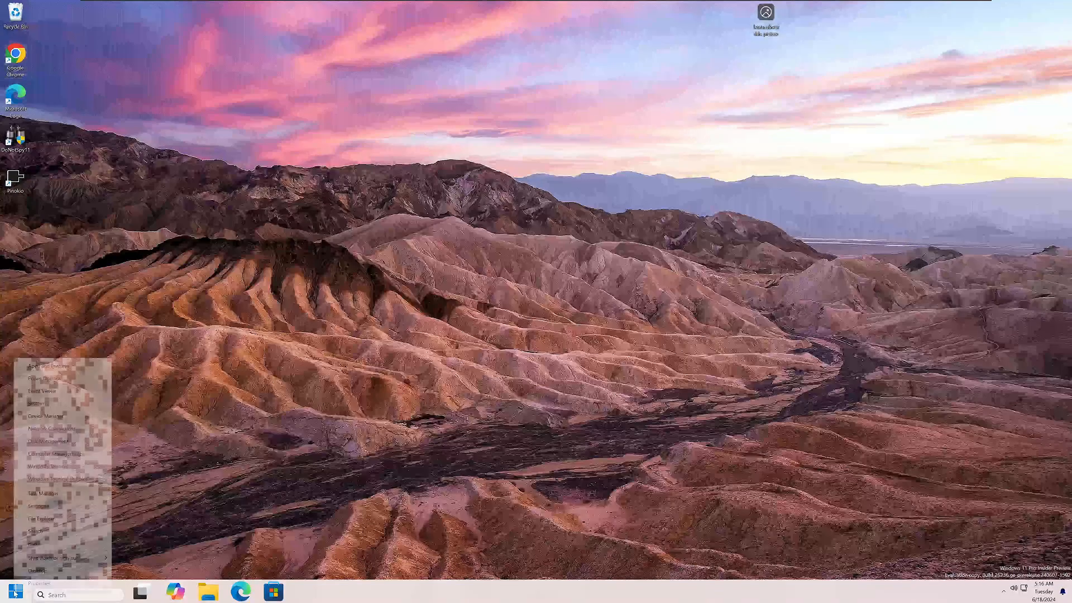